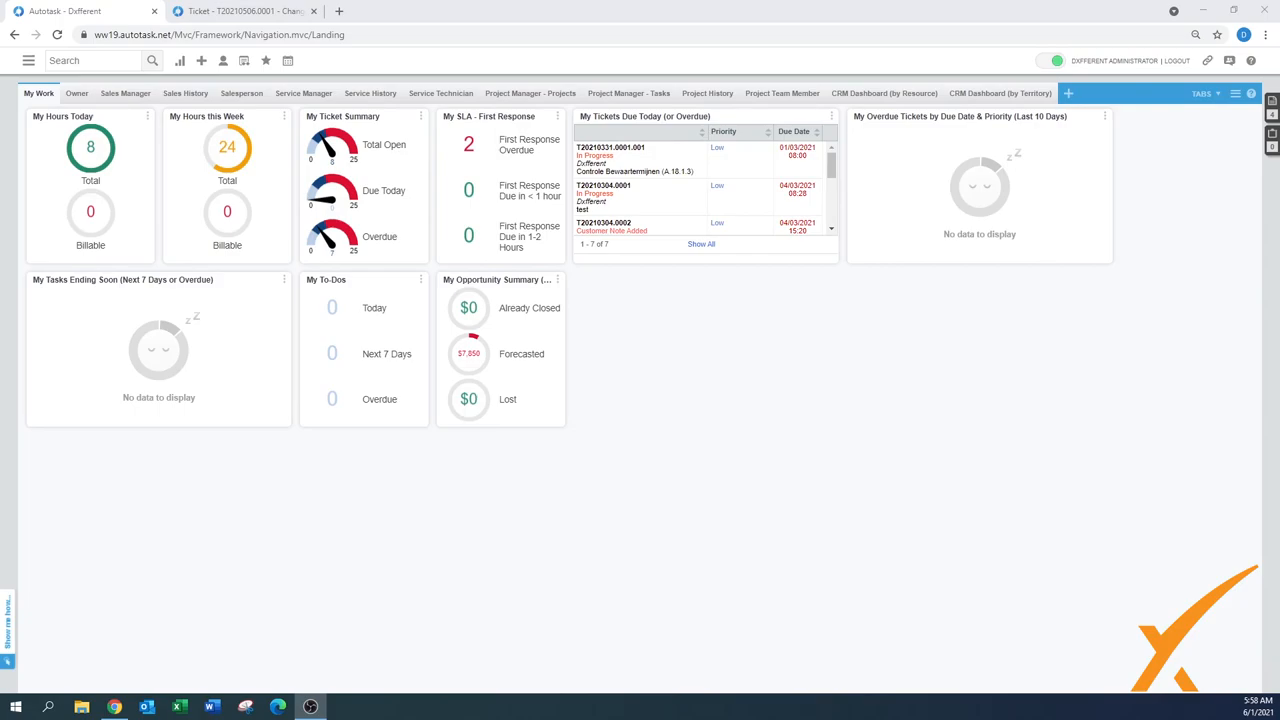
mouse_move(90, 148)
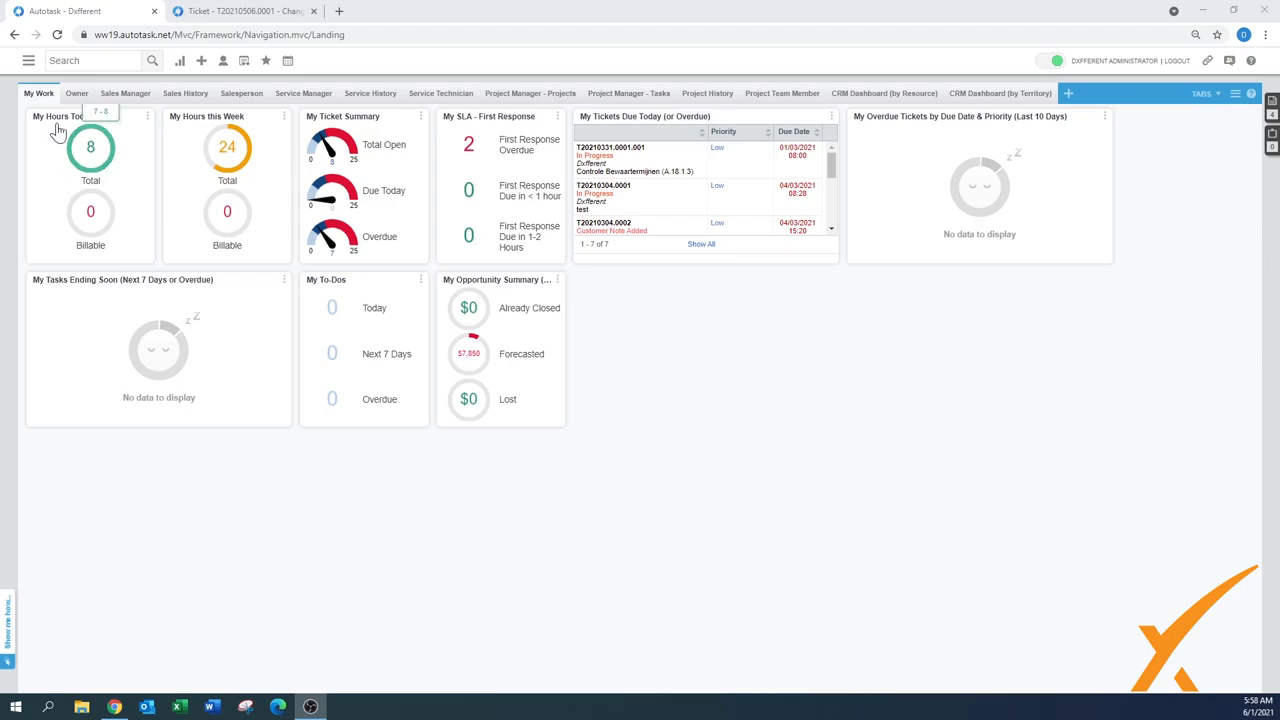
Open the main navigation menu to reach Inventory's Delivery & Shipping
left_click(28, 60)
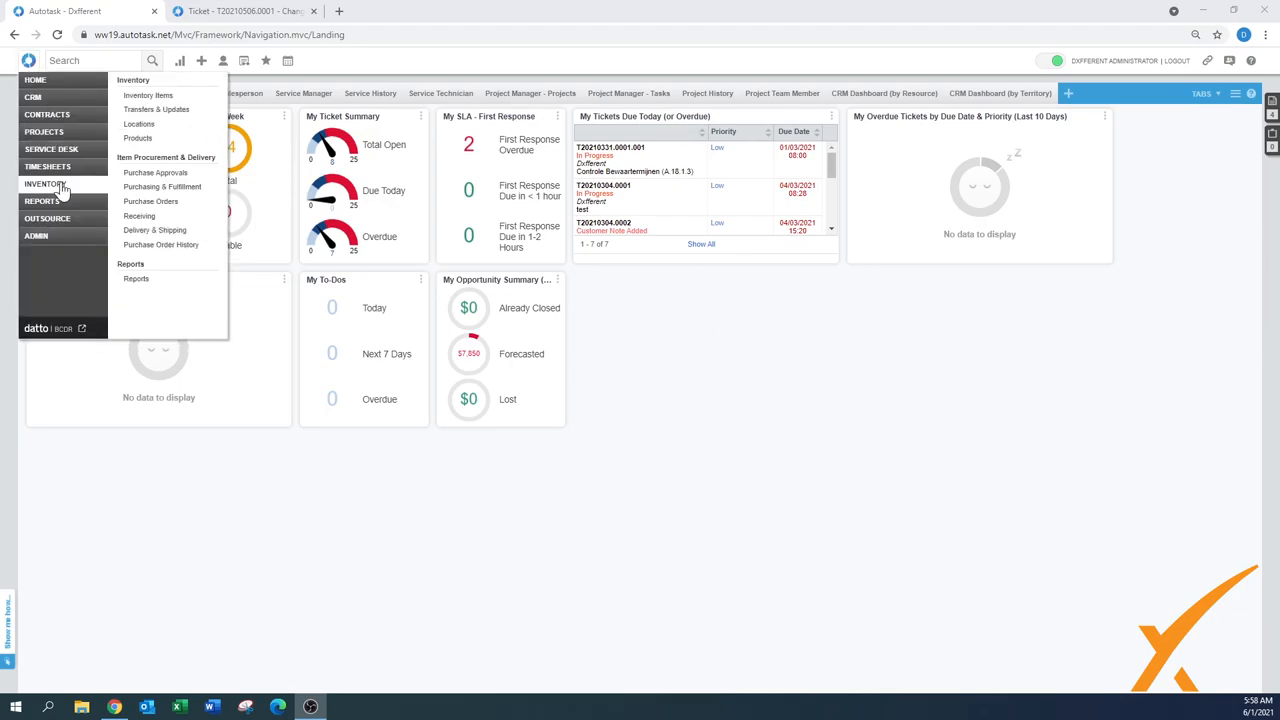
mouse_move(139, 216)
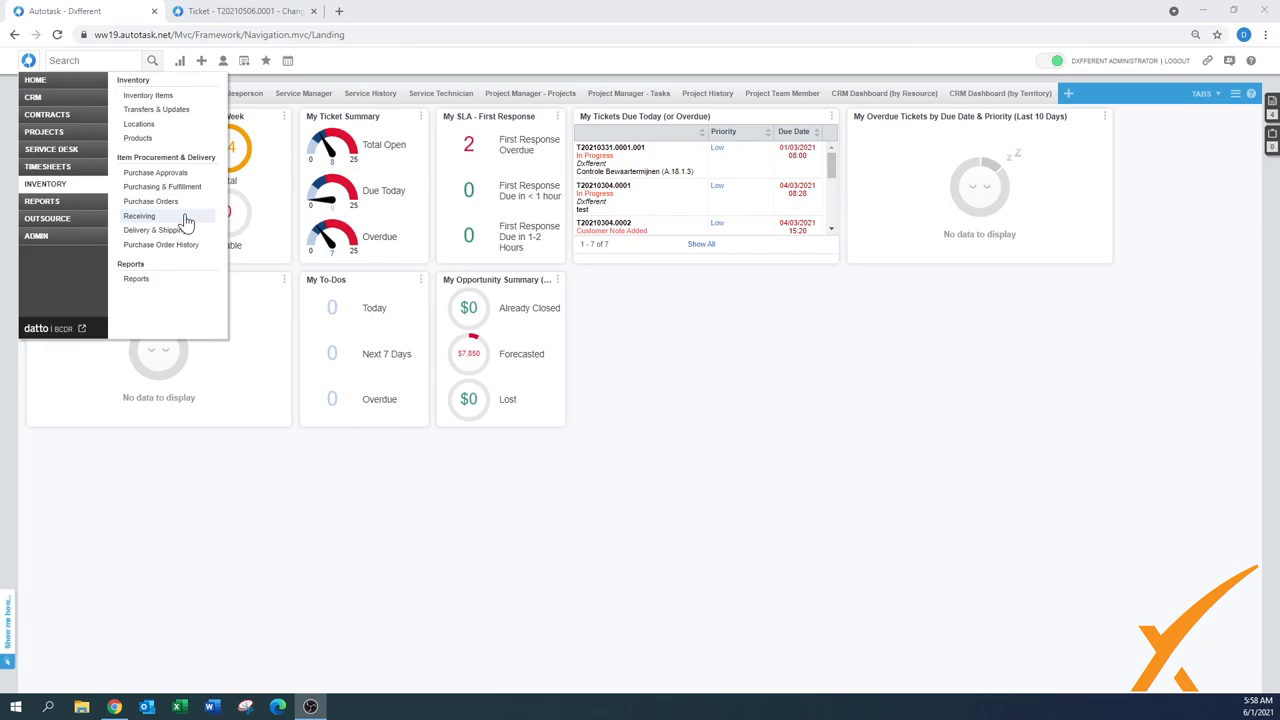
mouse_move(154, 233)
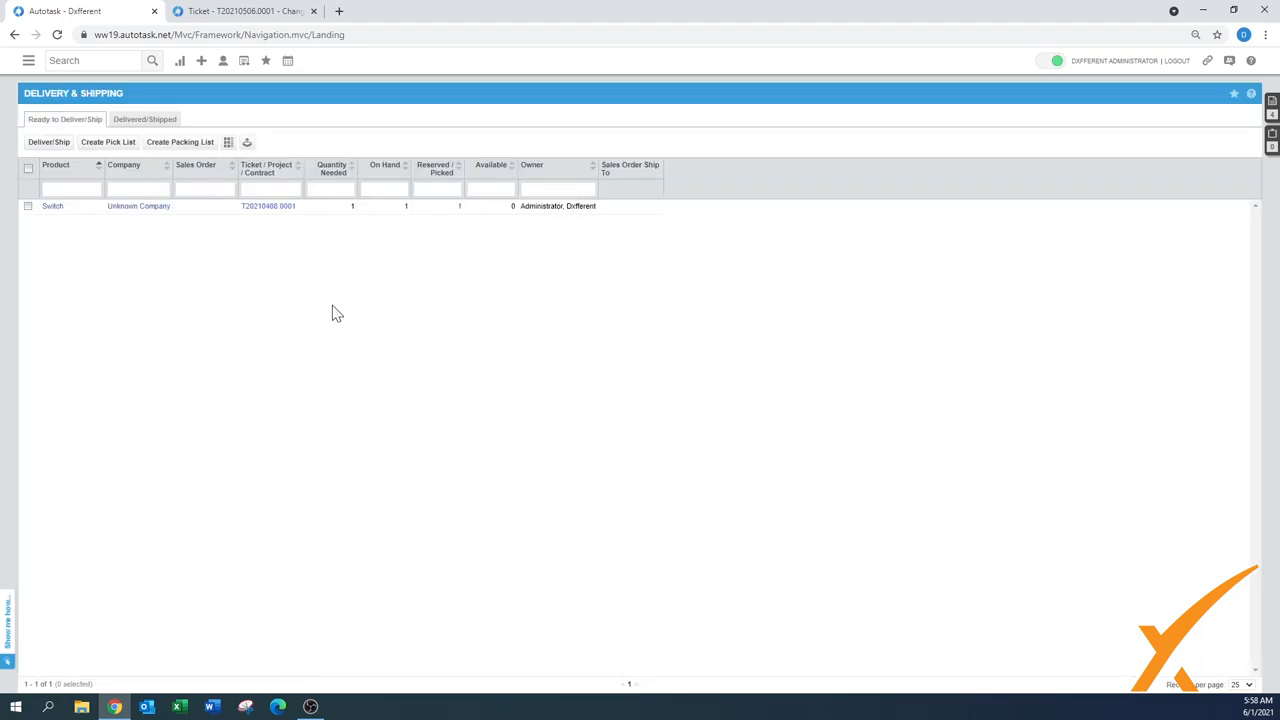
mouse_move(110, 241)
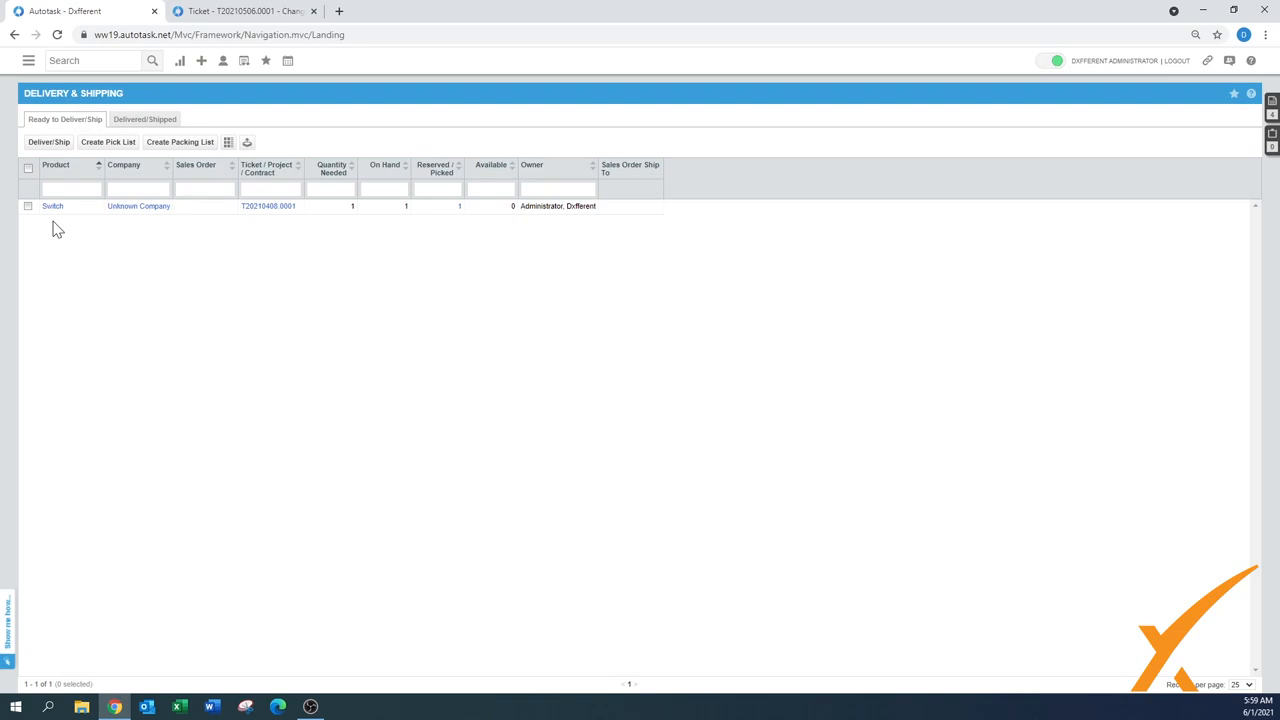
mouse_move(141, 234)
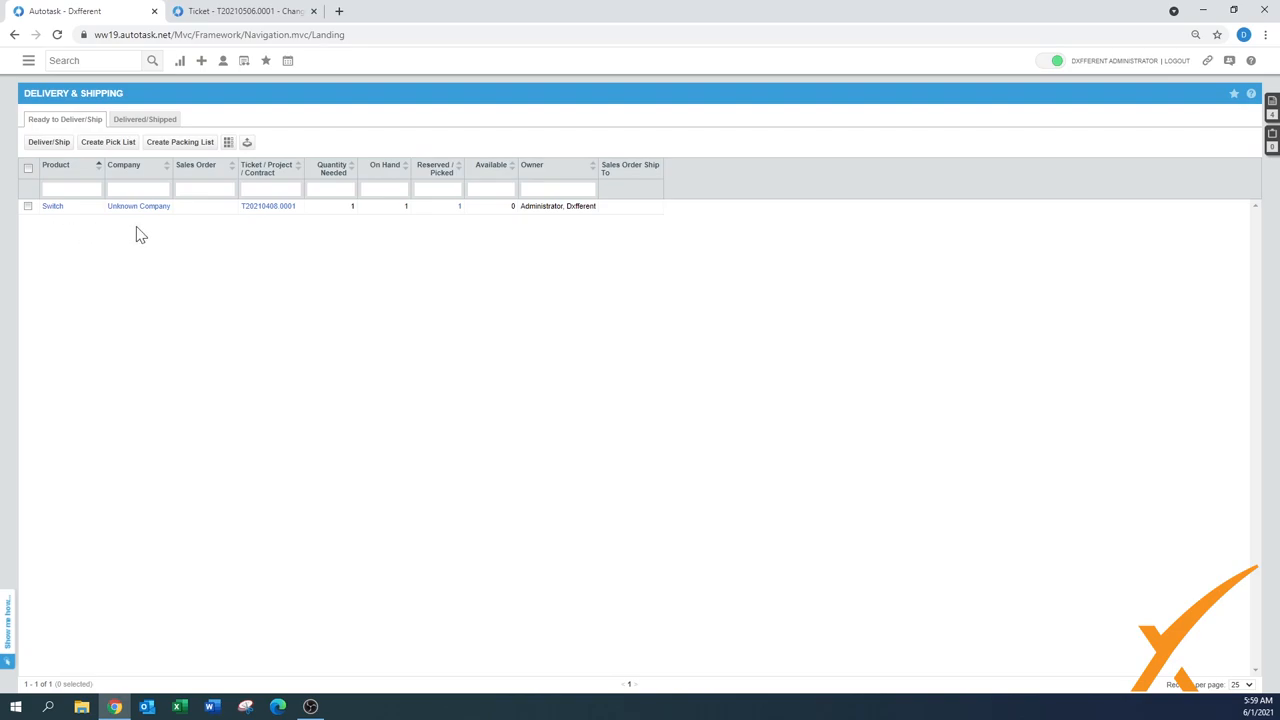
mouse_move(146, 232)
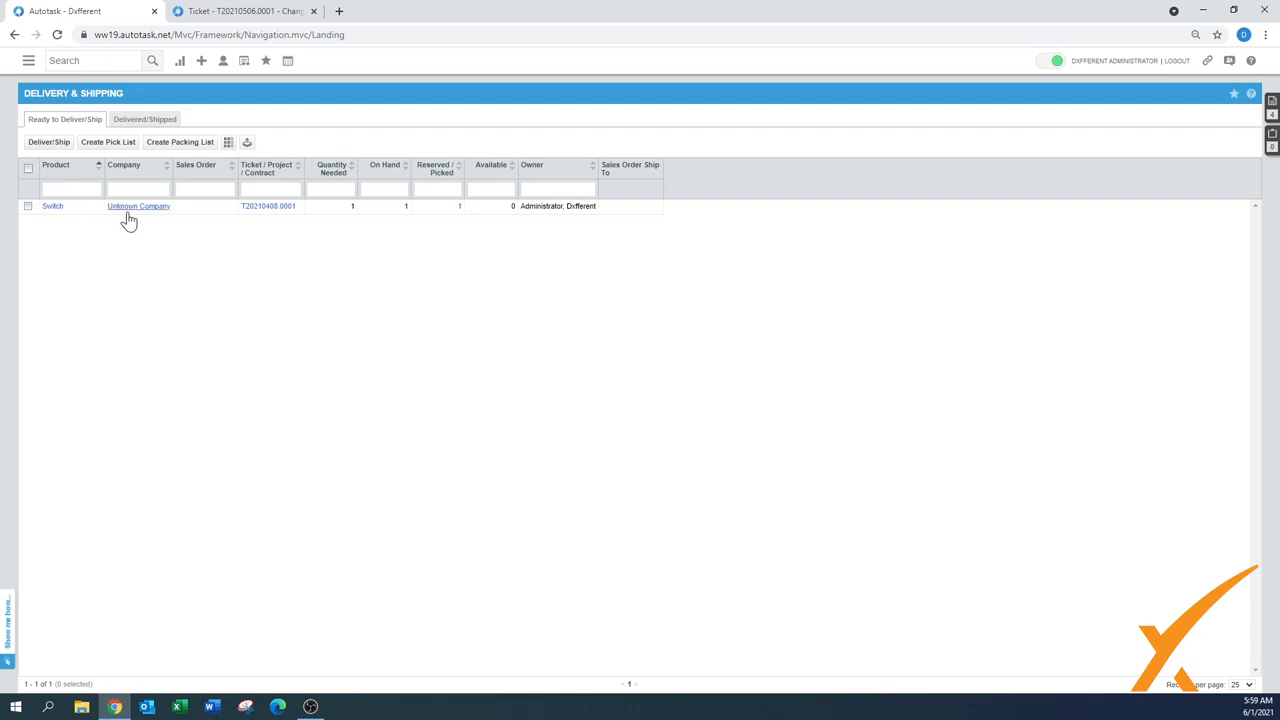
mouse_move(57, 238)
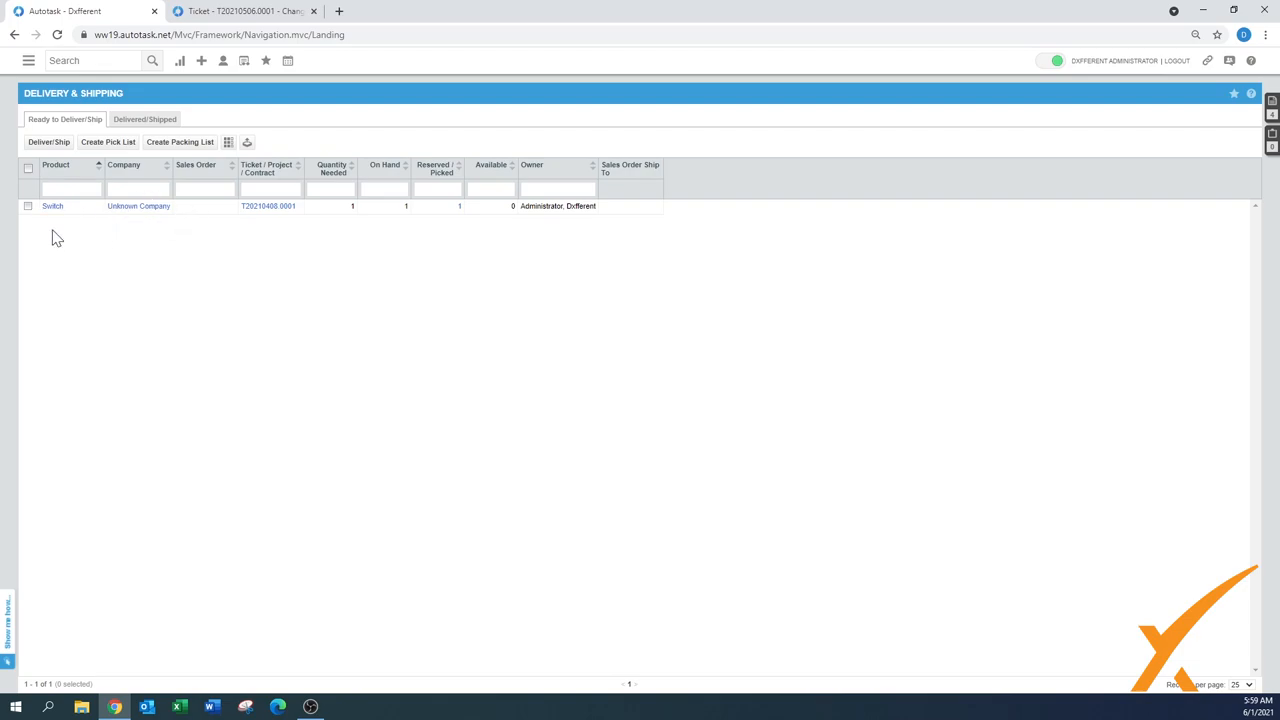
Select the Switch item on the ready list and deliver/ship it
left_click(28, 206)
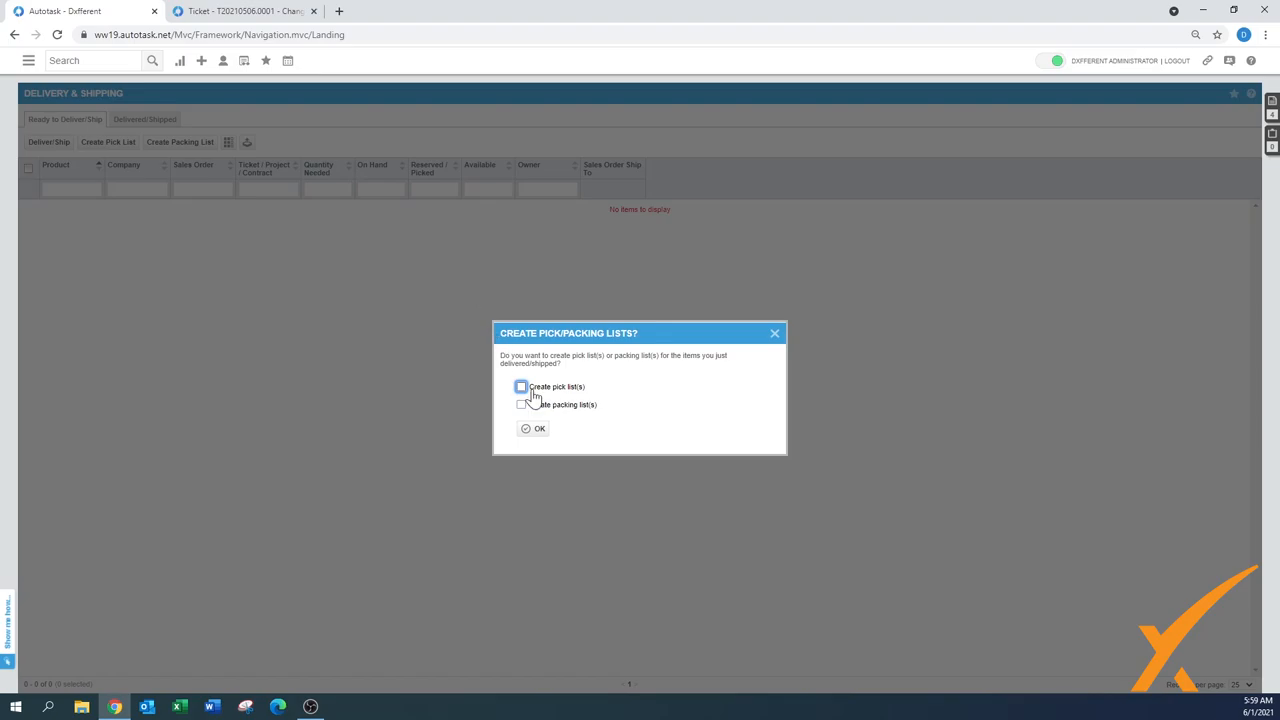
Request both a pick list and a packing list for the Switch
left_click(520, 386)
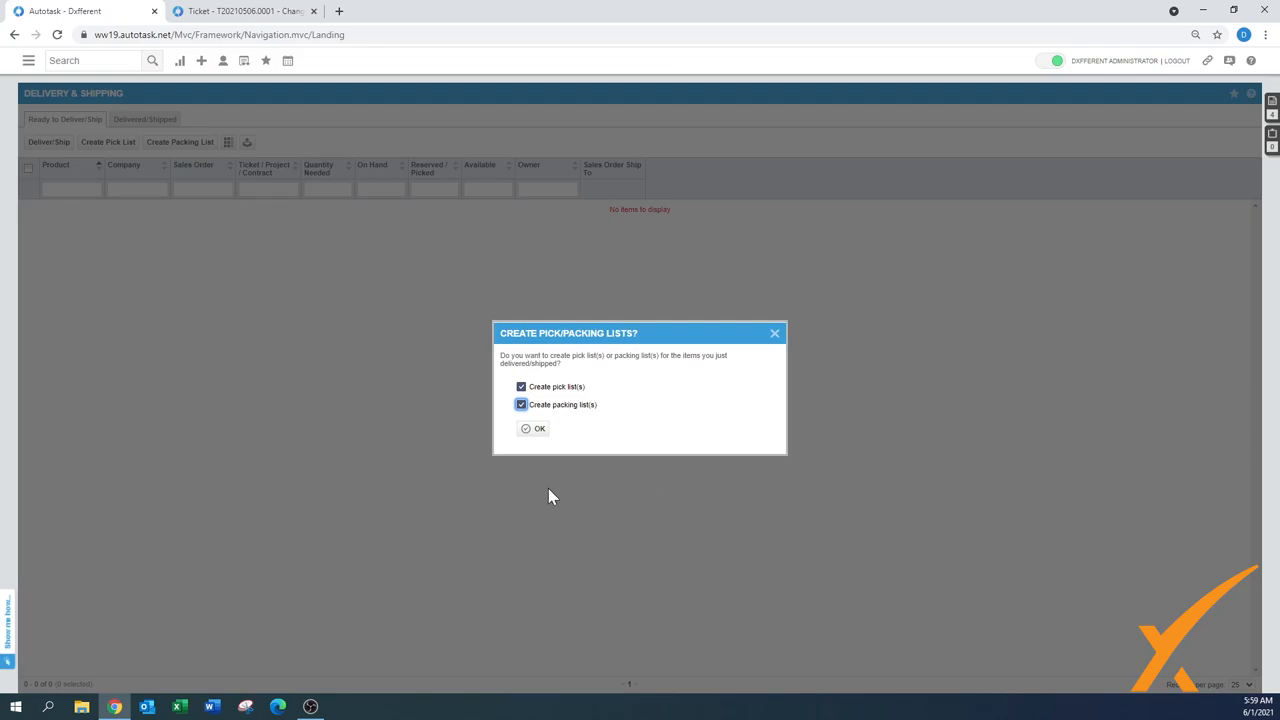
left_click(535, 428)
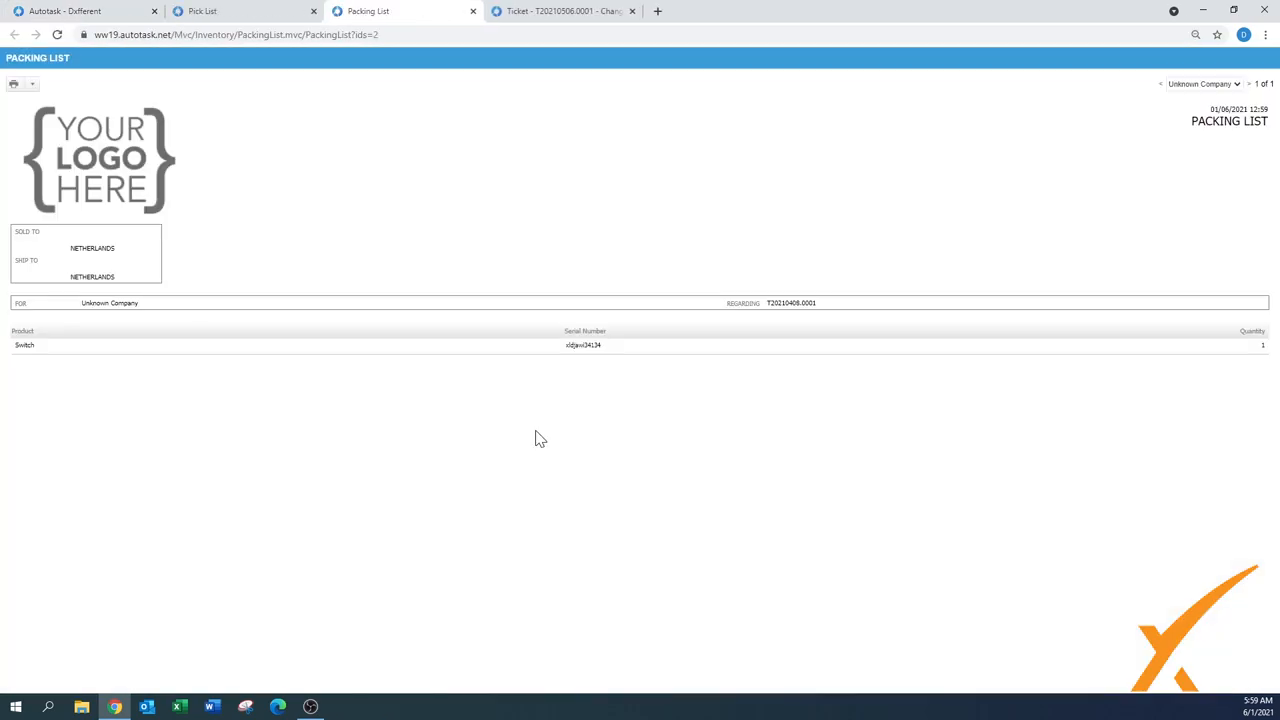
mouse_move(279, 130)
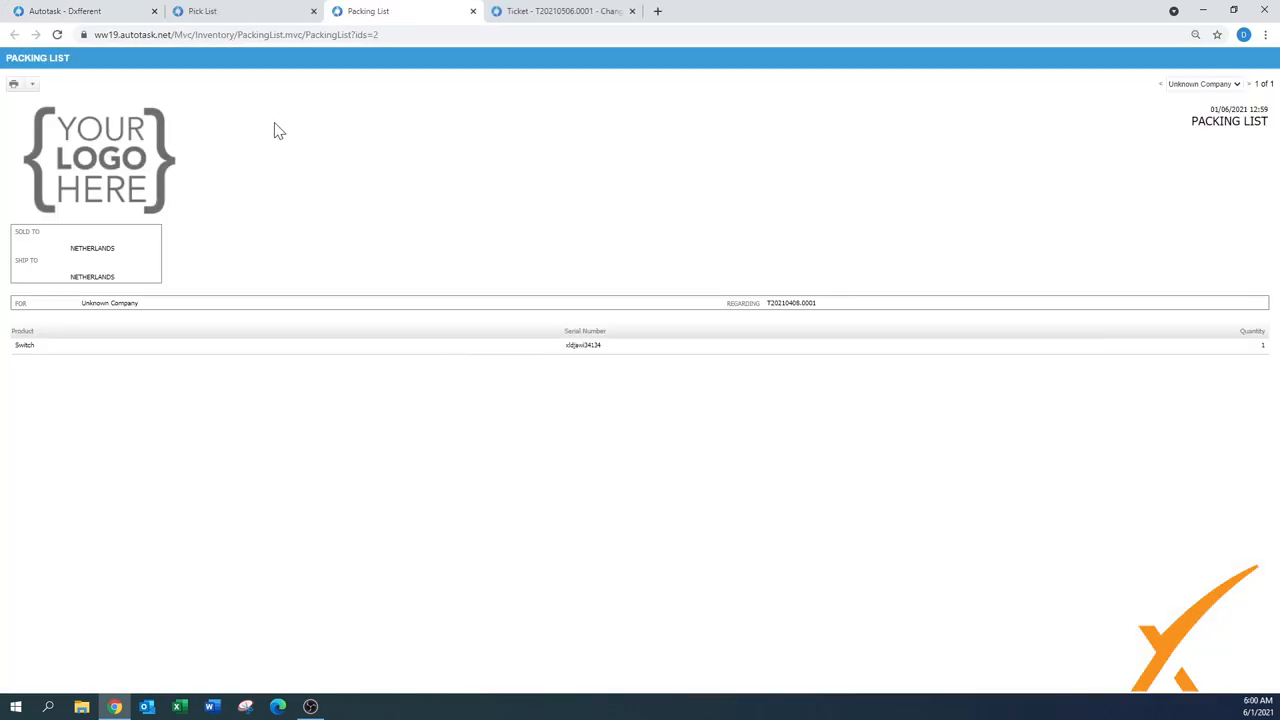
View the Switch pick list and packing list, then close them
left_click(201, 11)
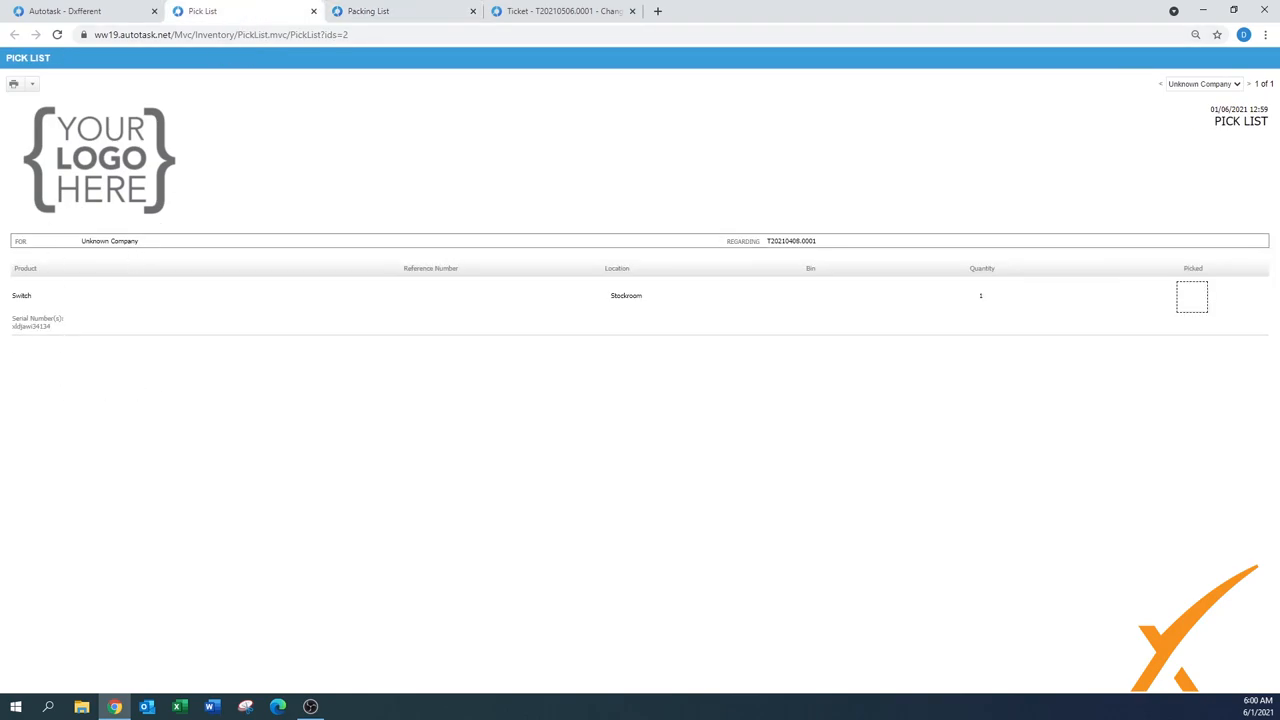
mouse_move(60, 340)
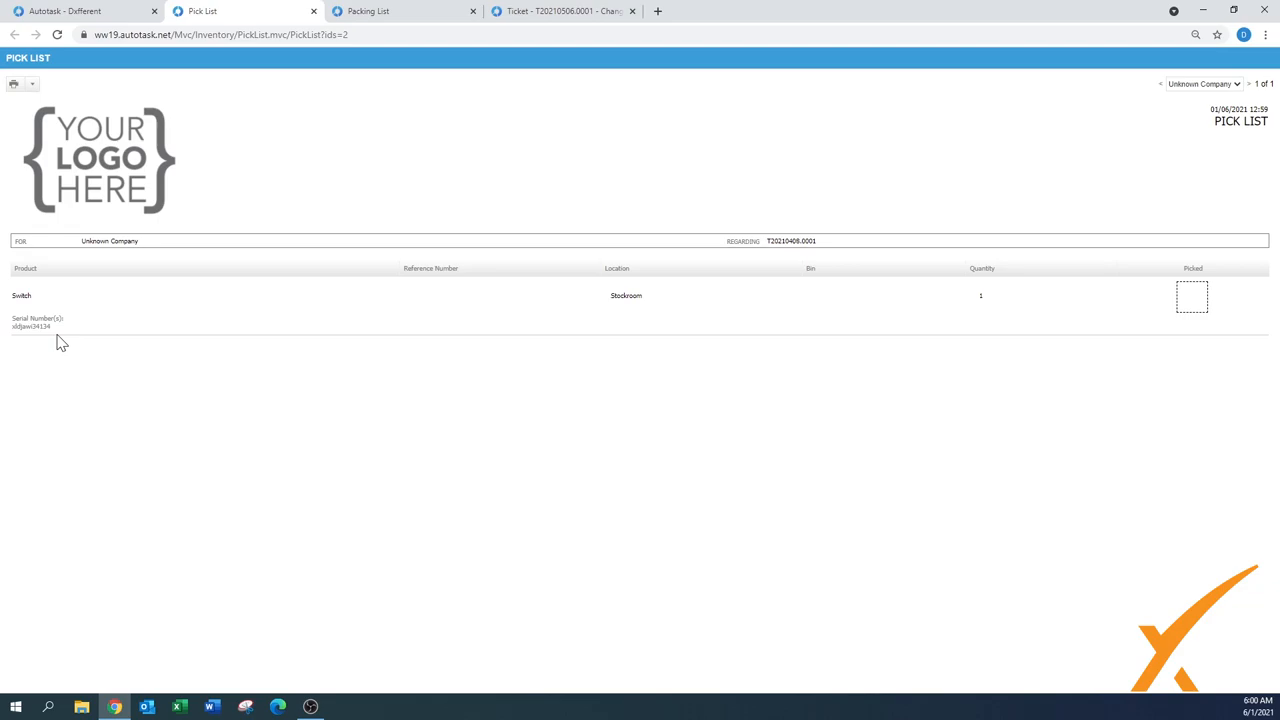
left_click(368, 11)
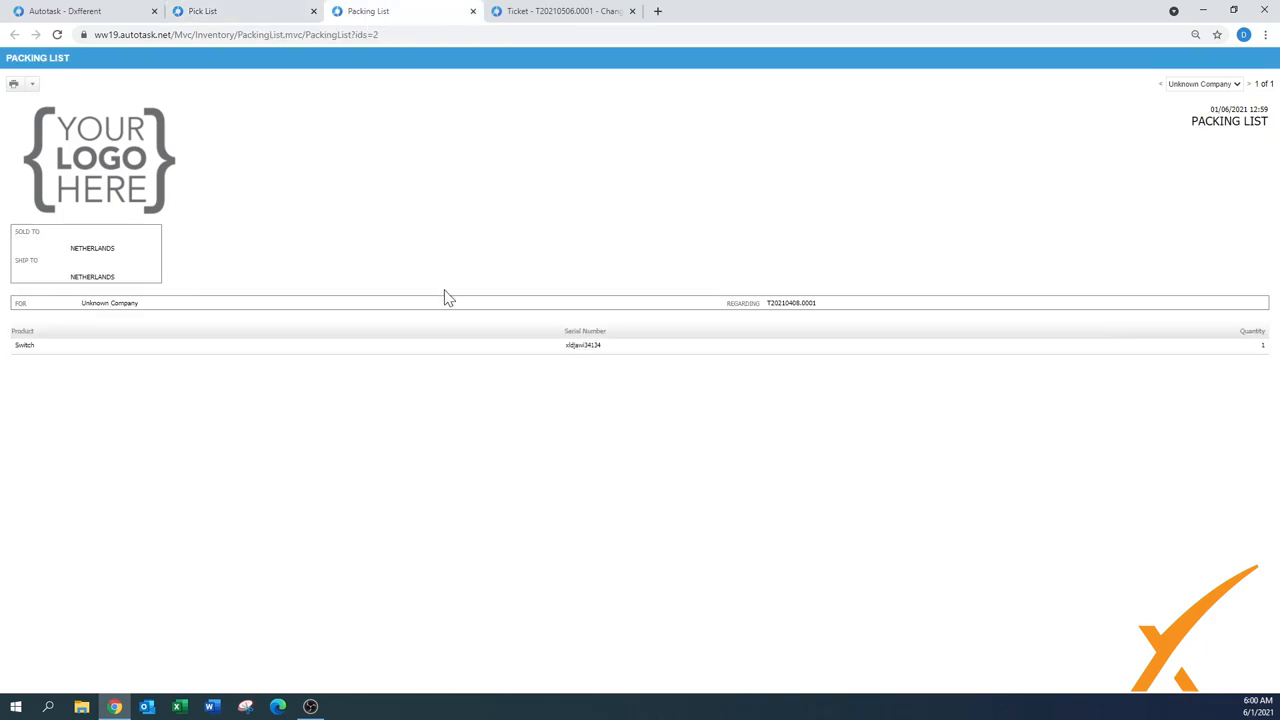
mouse_move(503, 392)
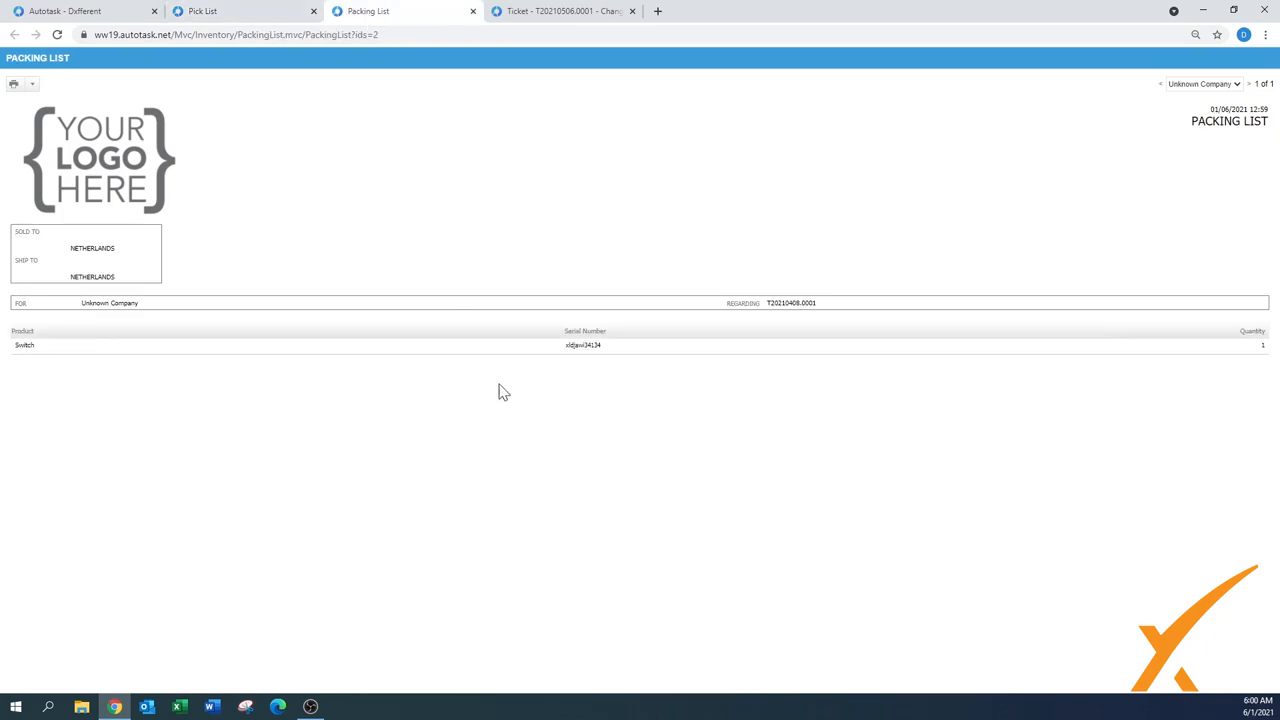
mouse_move(278, 297)
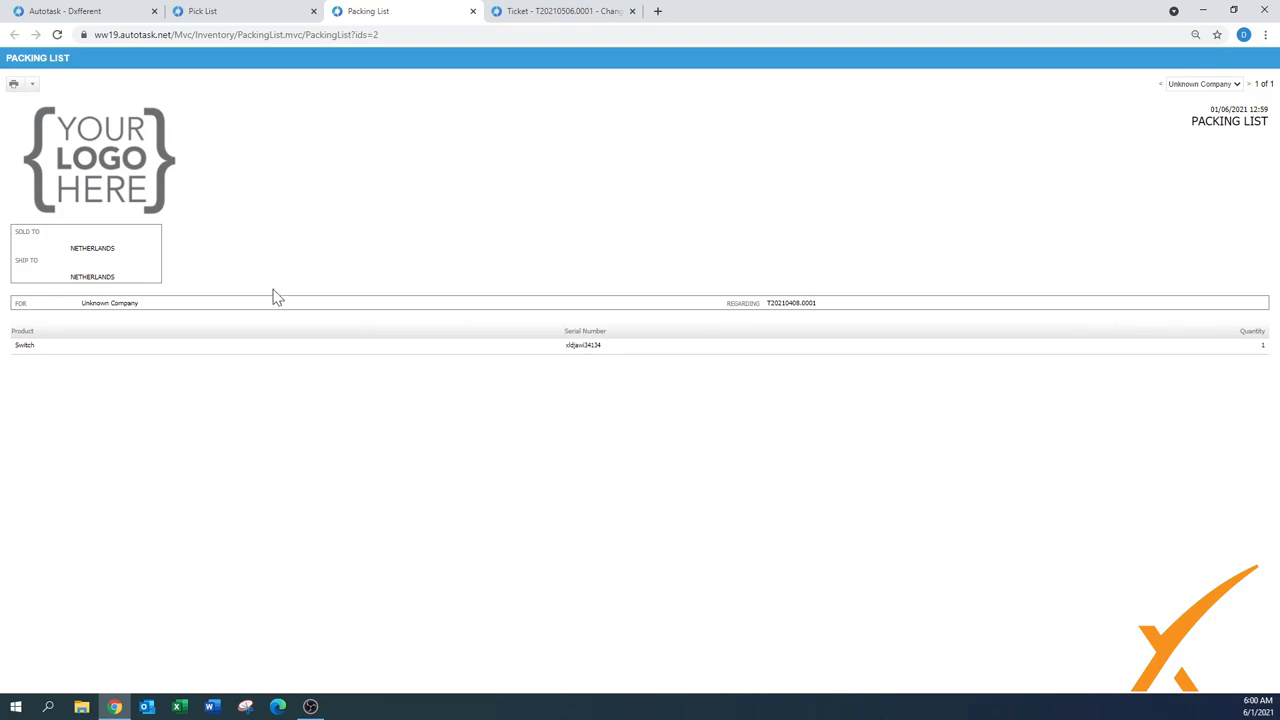
mouse_move(283, 371)
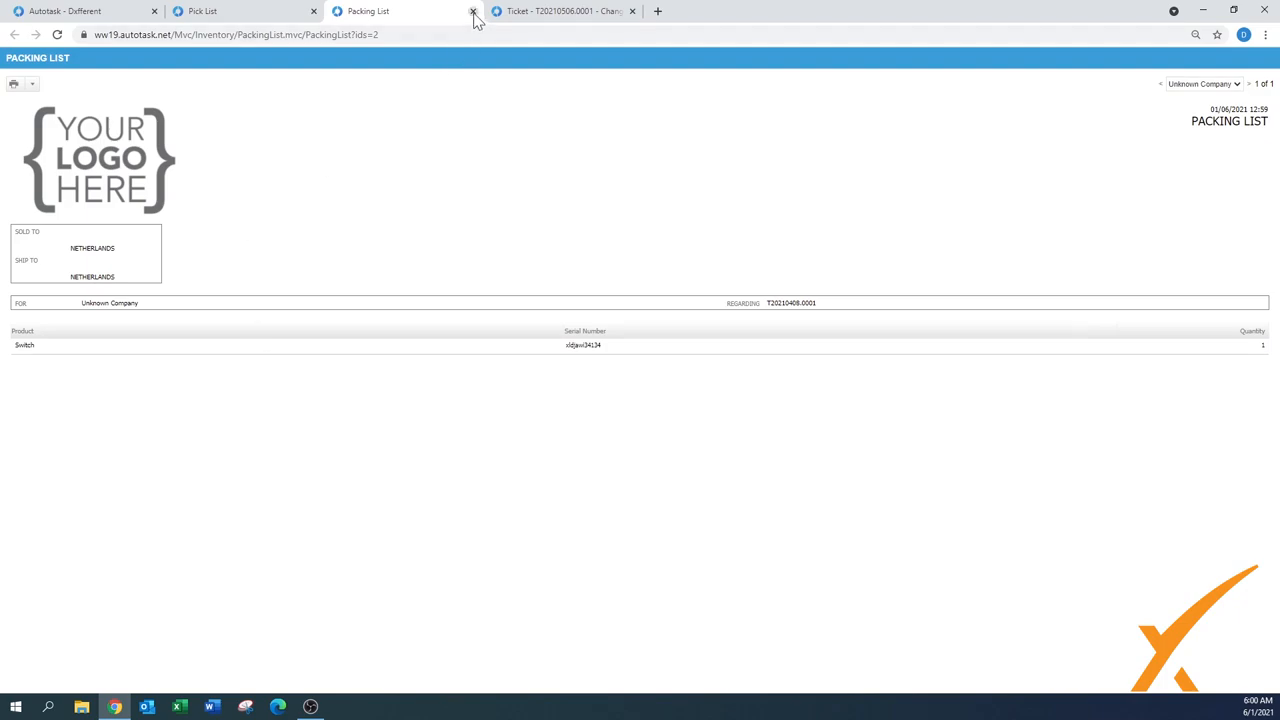
left_click(473, 11)
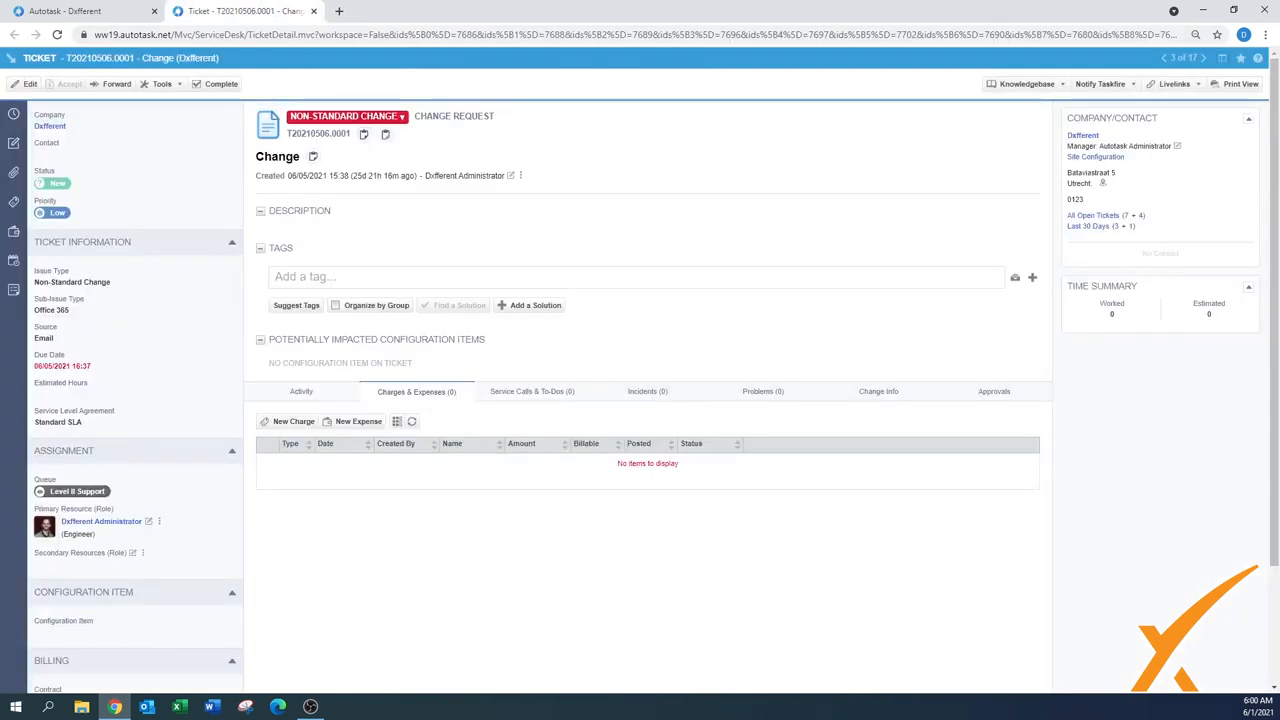
mouse_move(530, 310)
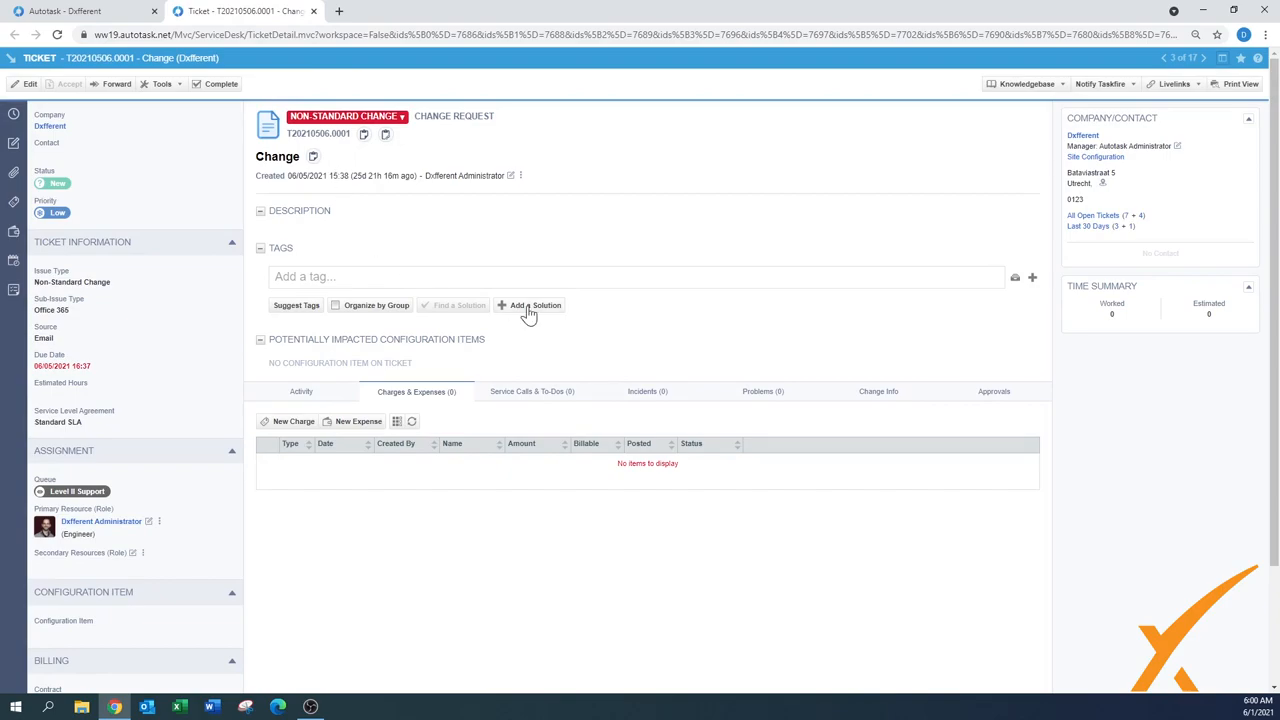
mouse_move(505, 551)
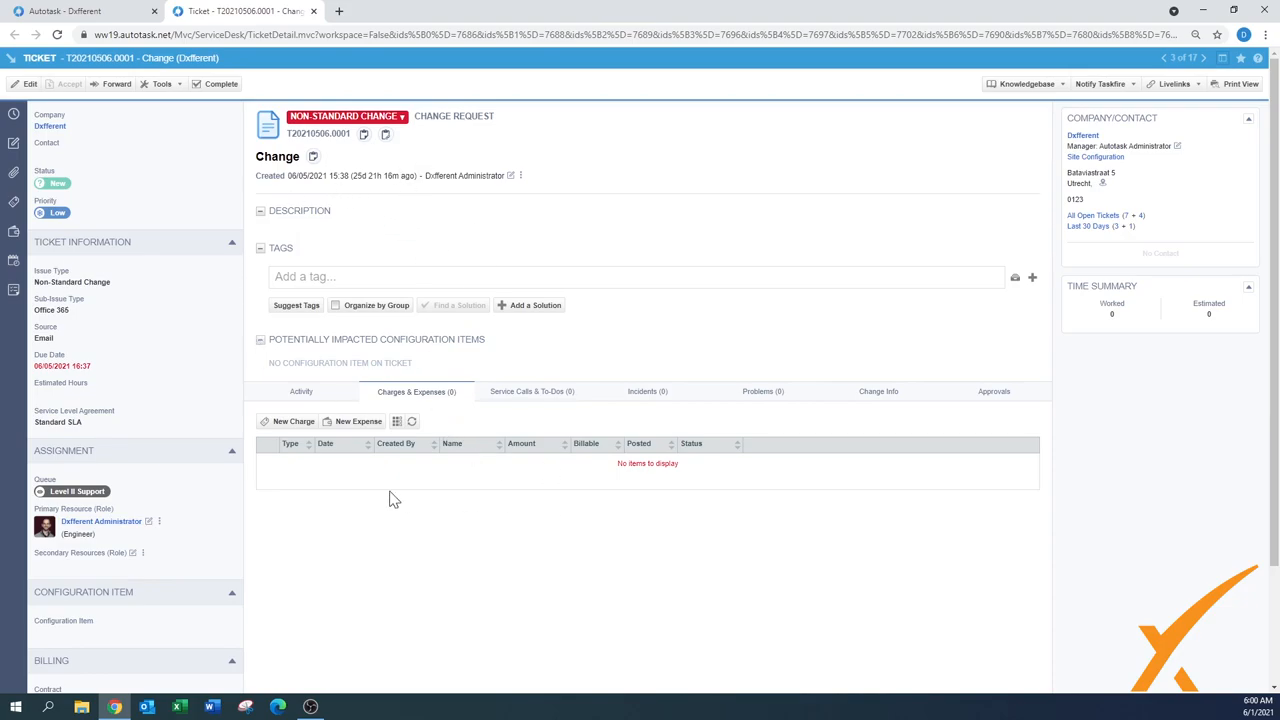
Start a New Charge on Change ticket T20210506.0001
left_click(294, 421)
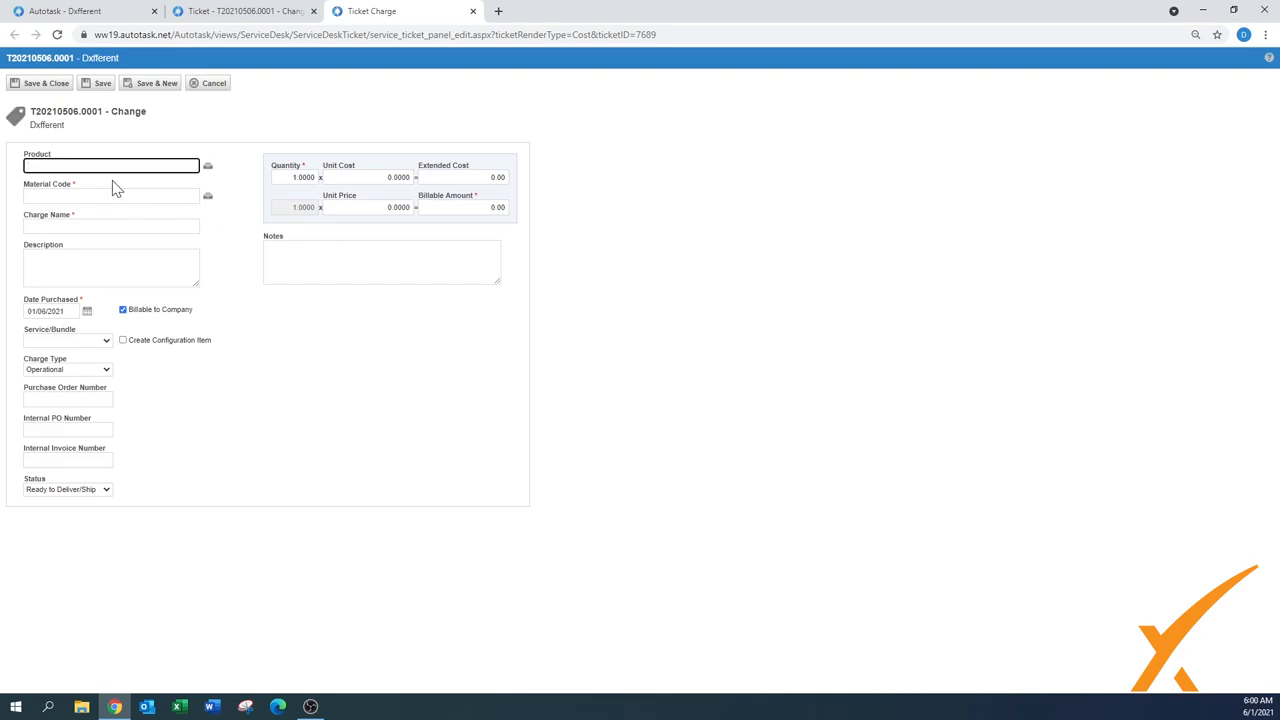
Set the charge product to Equipment and save it to pick from Stockroom
type("eq")
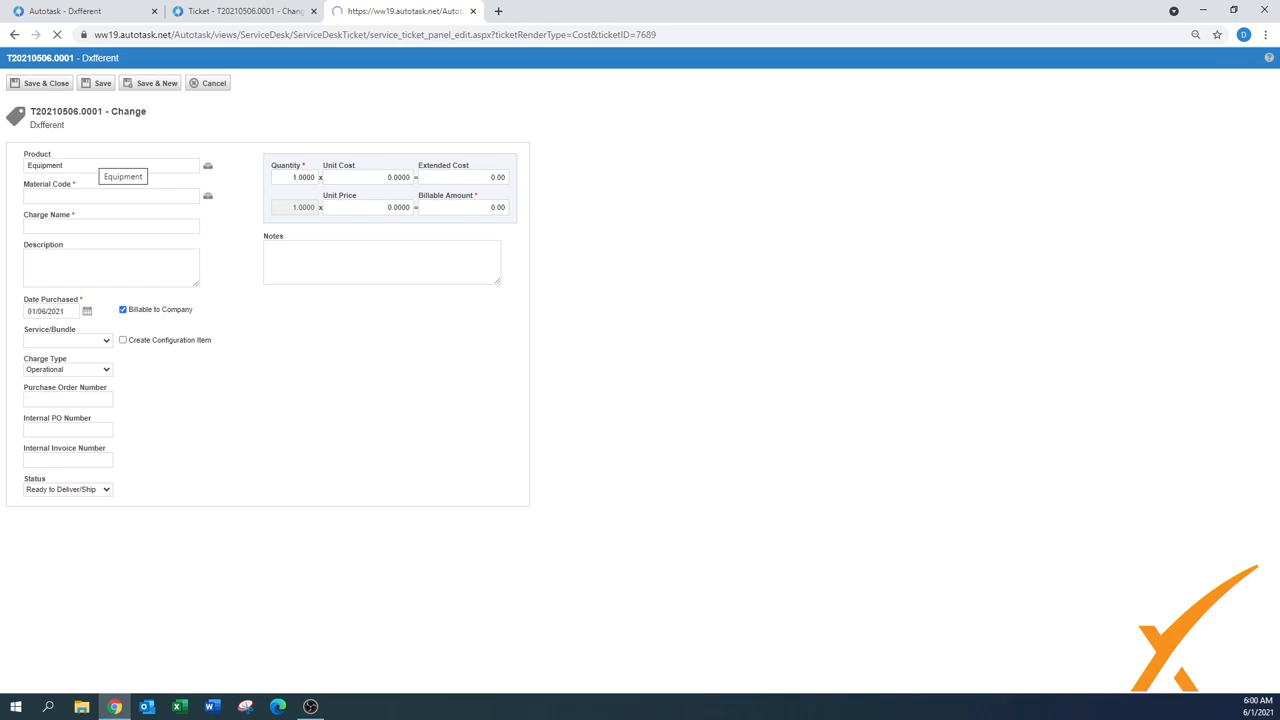
left_click(123, 177)
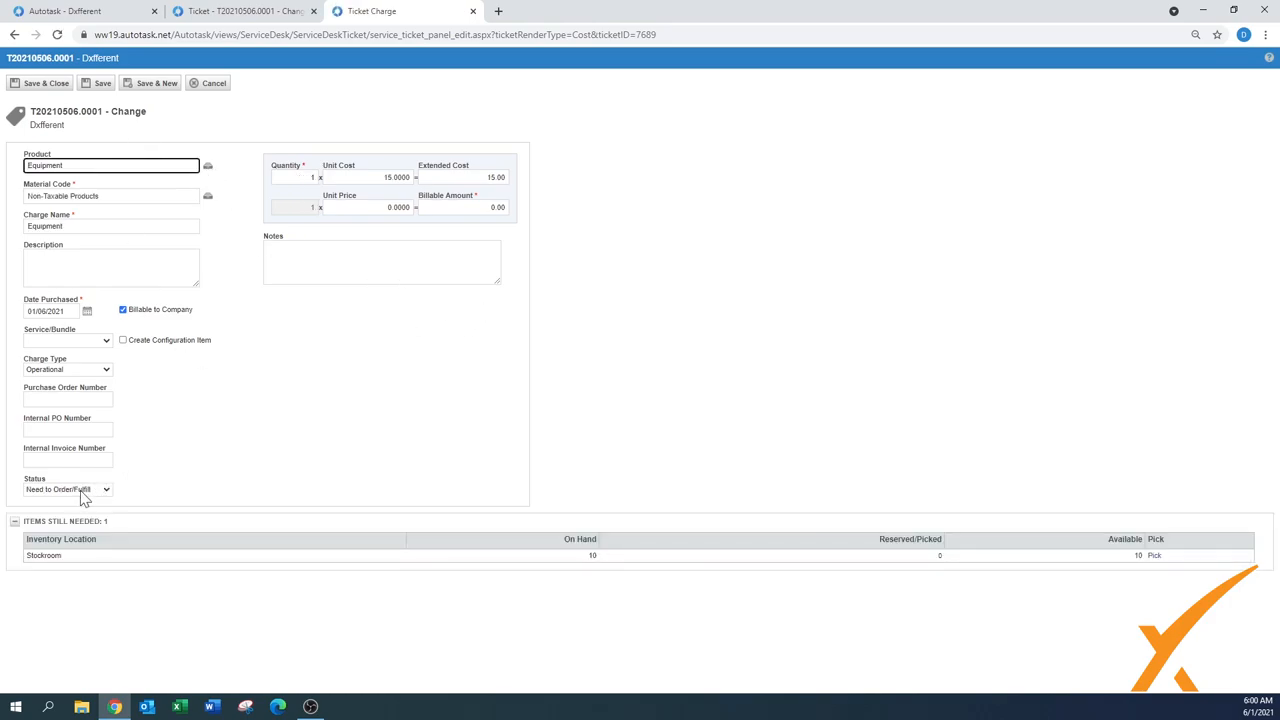
mouse_move(958, 518)
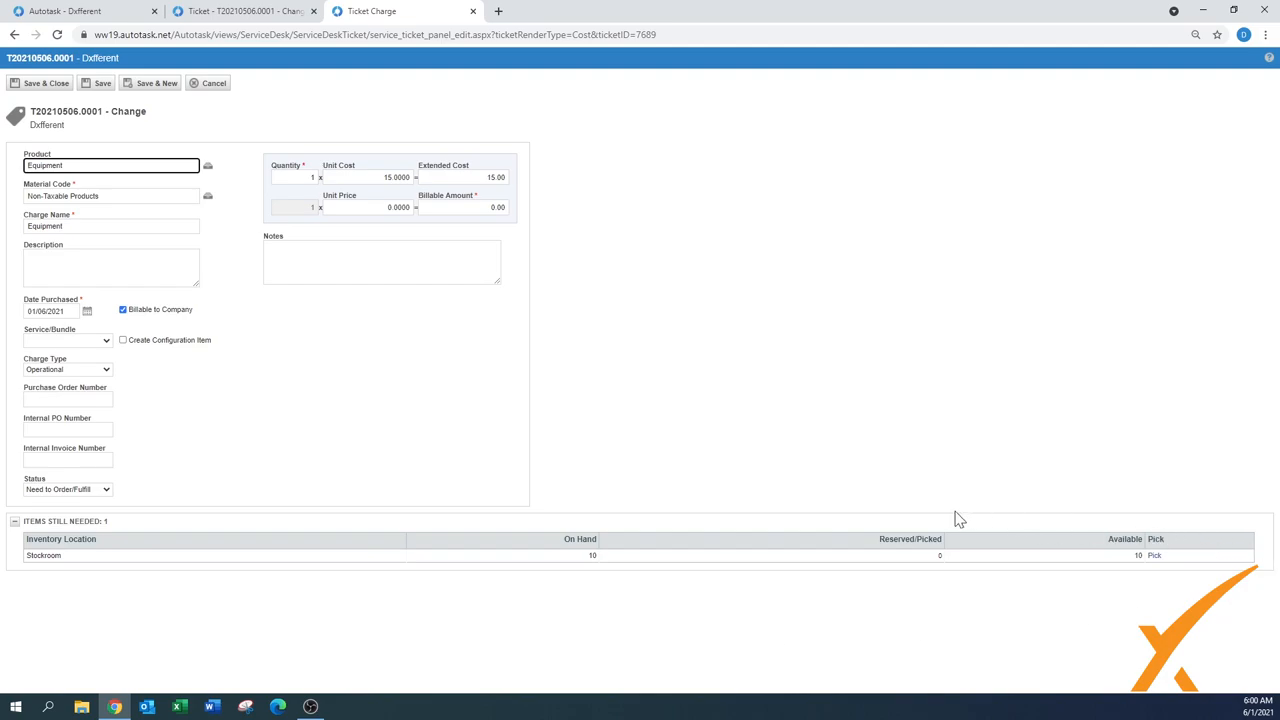
mouse_move(585, 572)
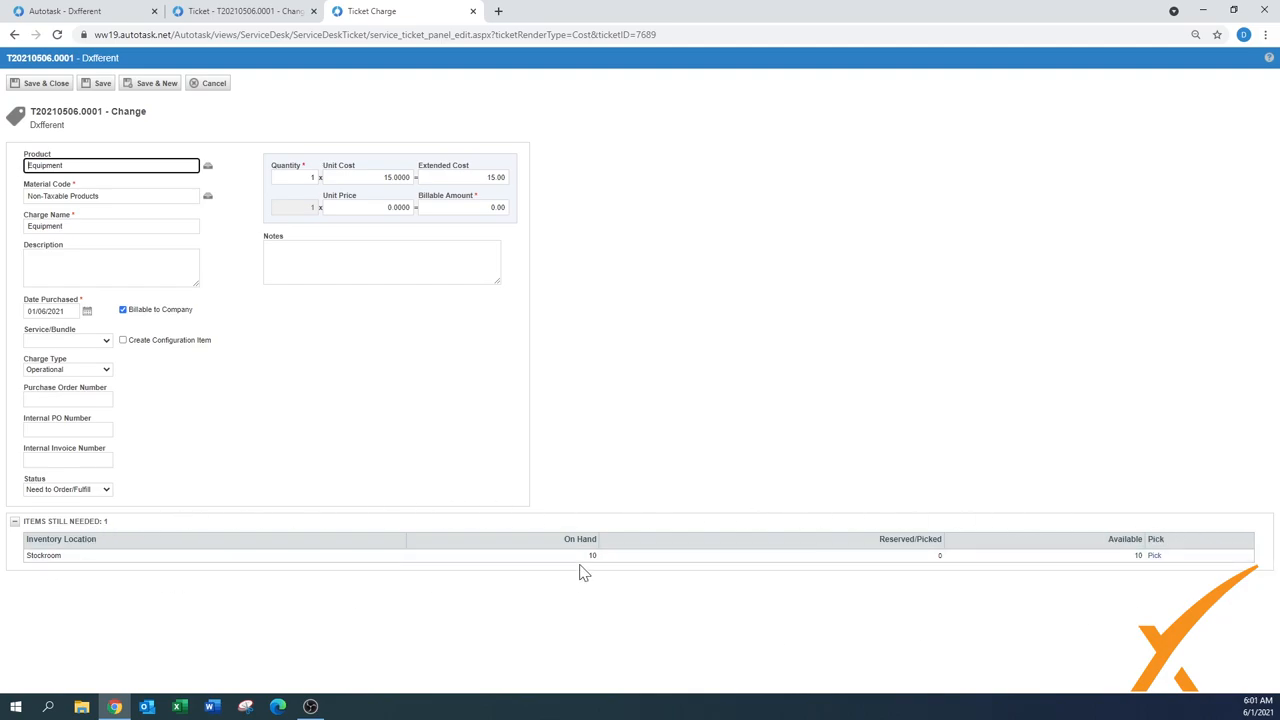
mouse_move(948, 565)
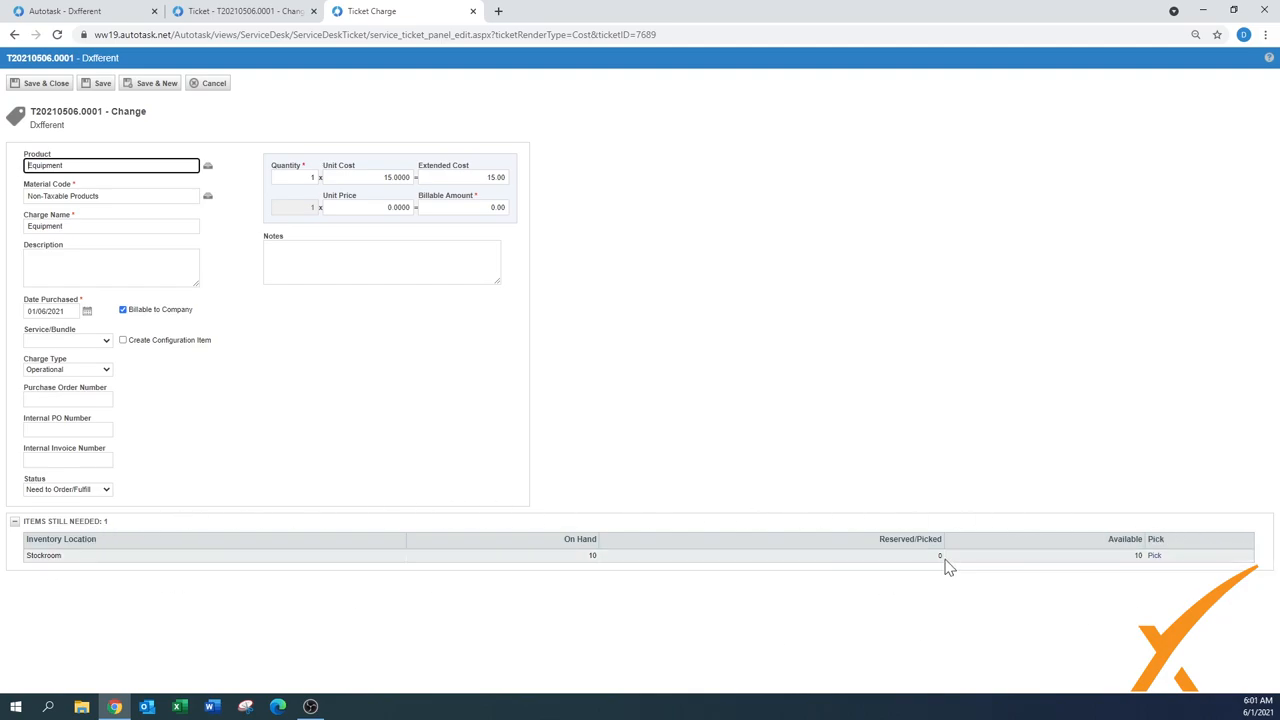
mouse_move(1165, 568)
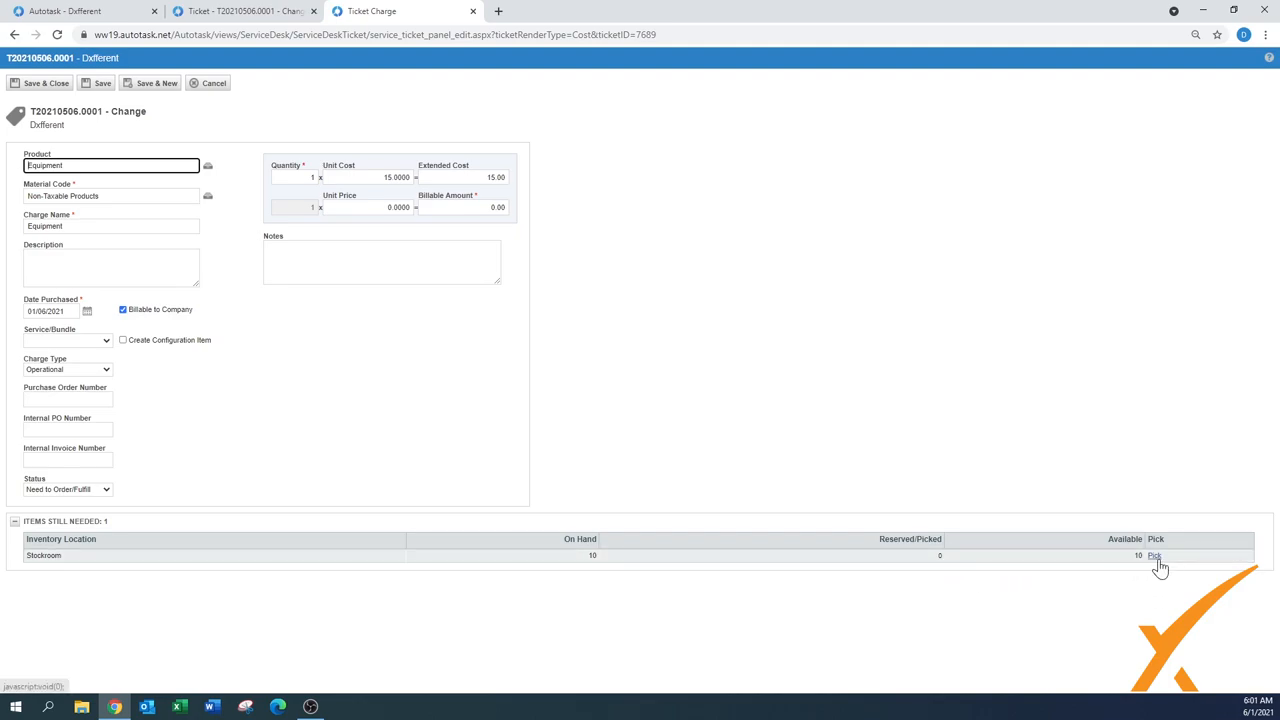
left_click(1154, 555)
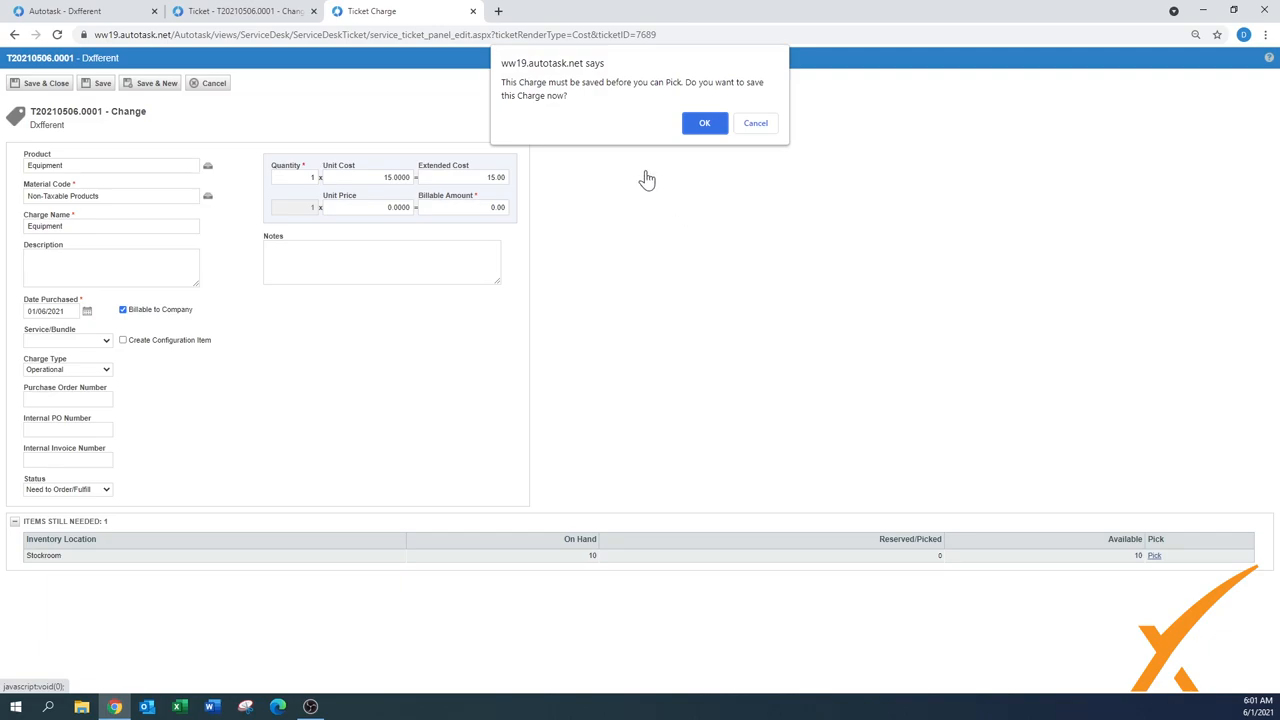
left_click(704, 122)
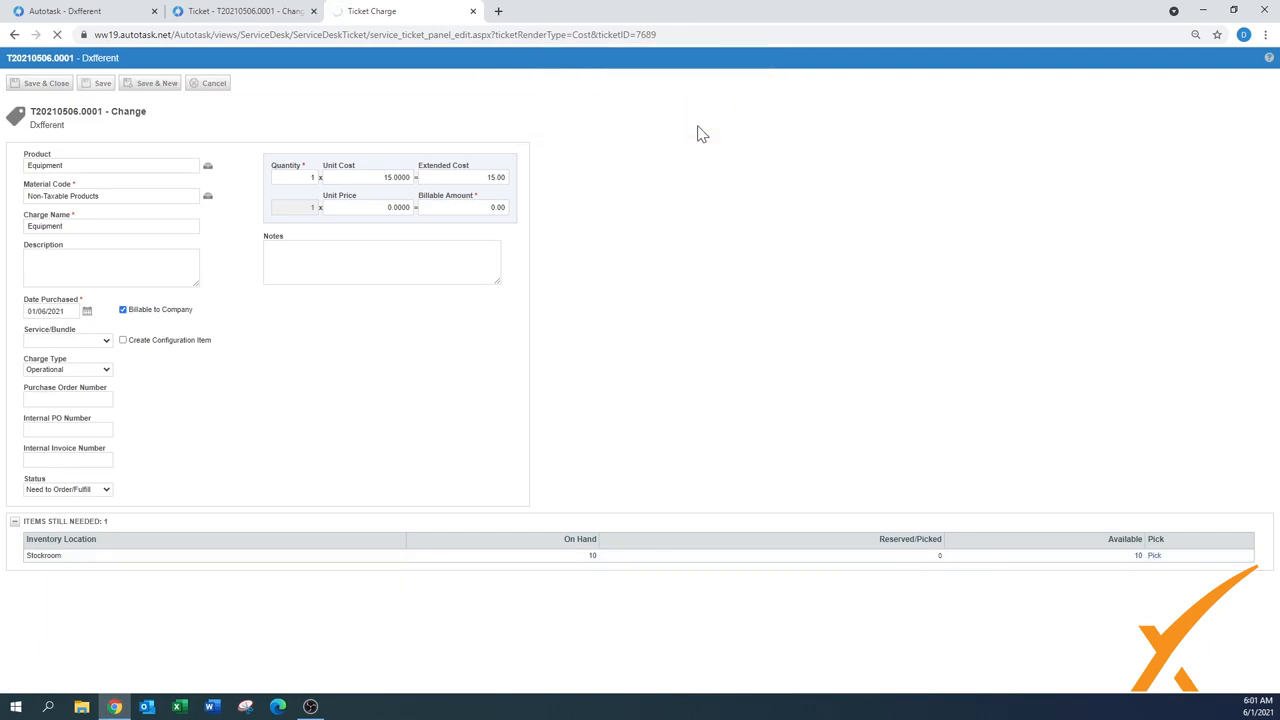
mouse_move(1147, 593)
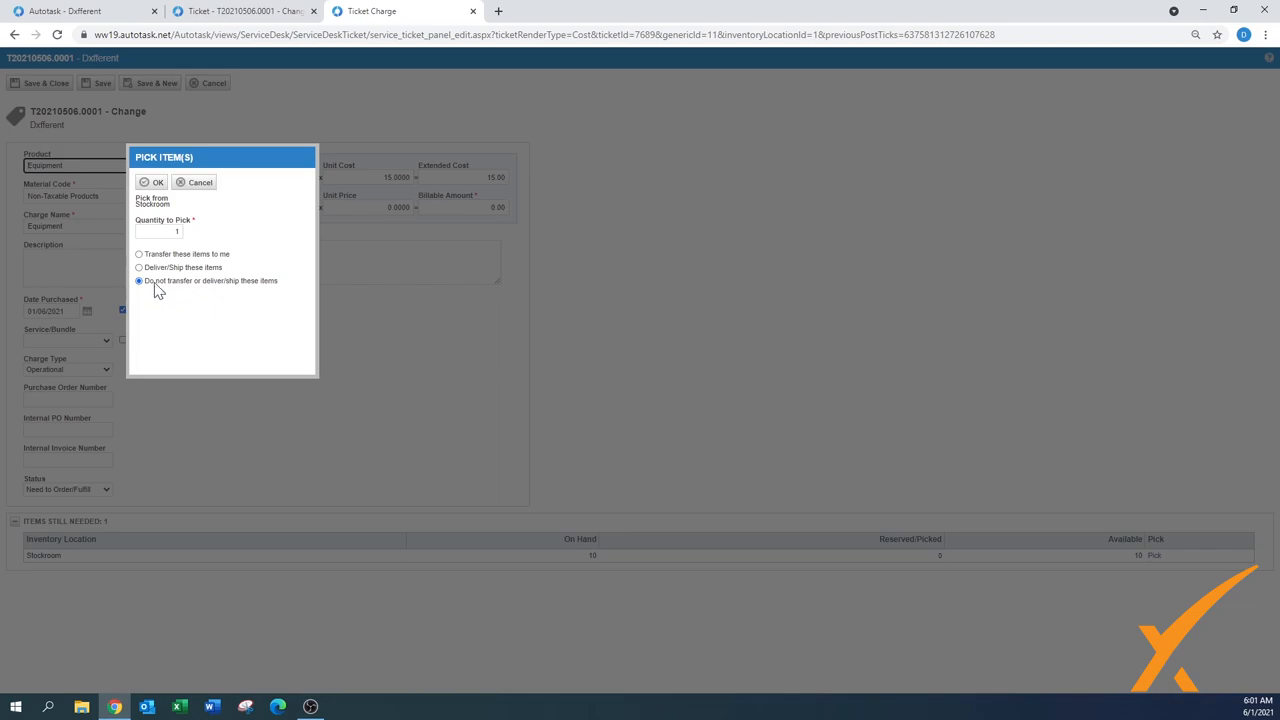
Pick the Equipment from Stockroom with 'Deliver/Ship these items' selected
left_click(139, 267)
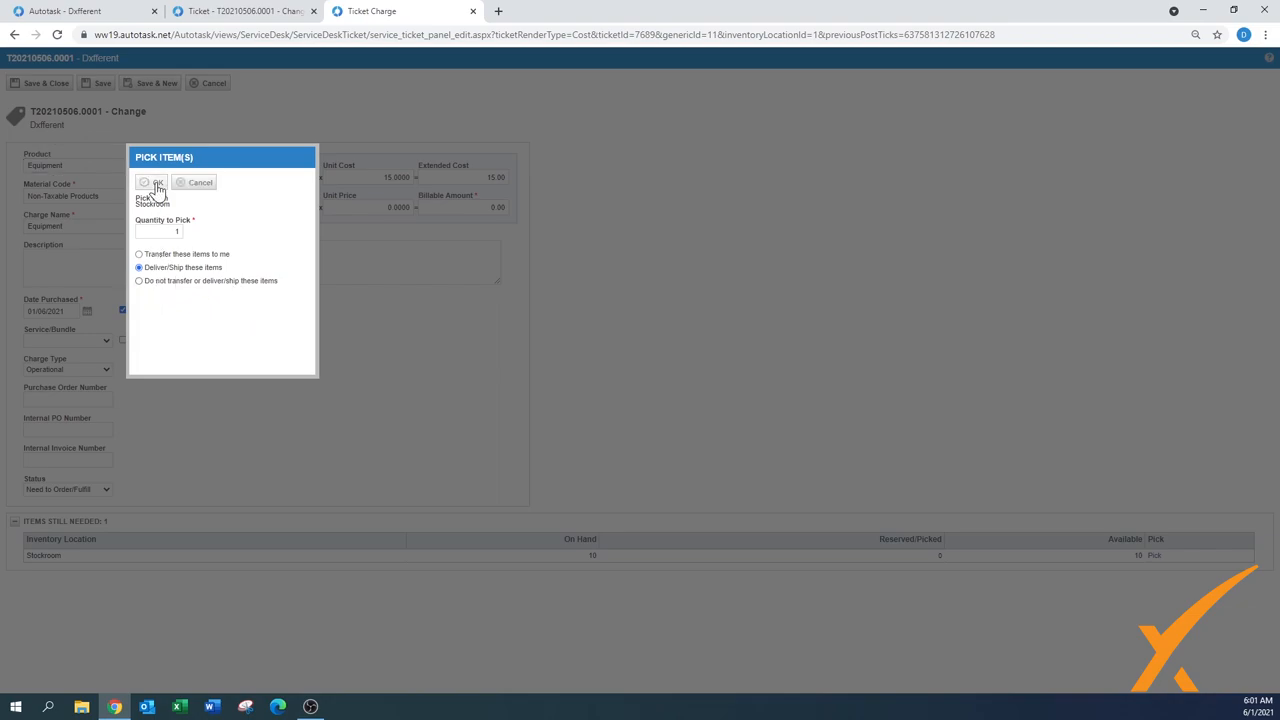
left_click(152, 182)
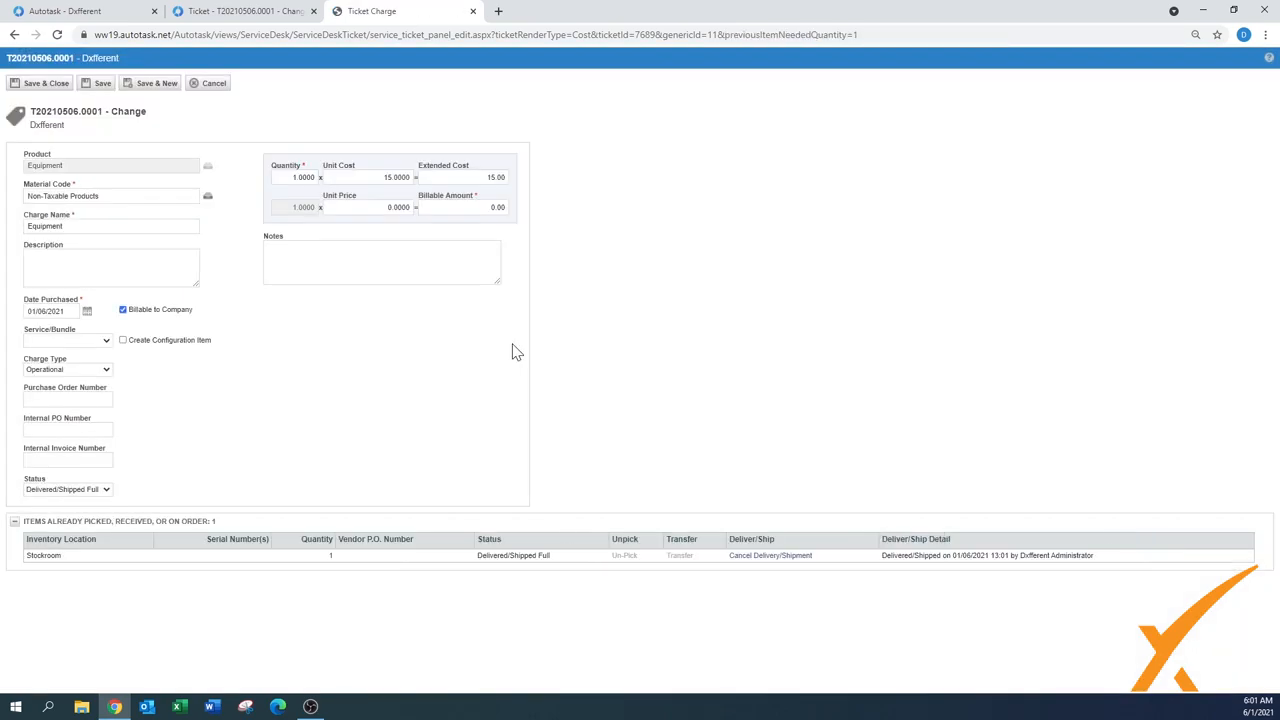
mouse_move(407, 557)
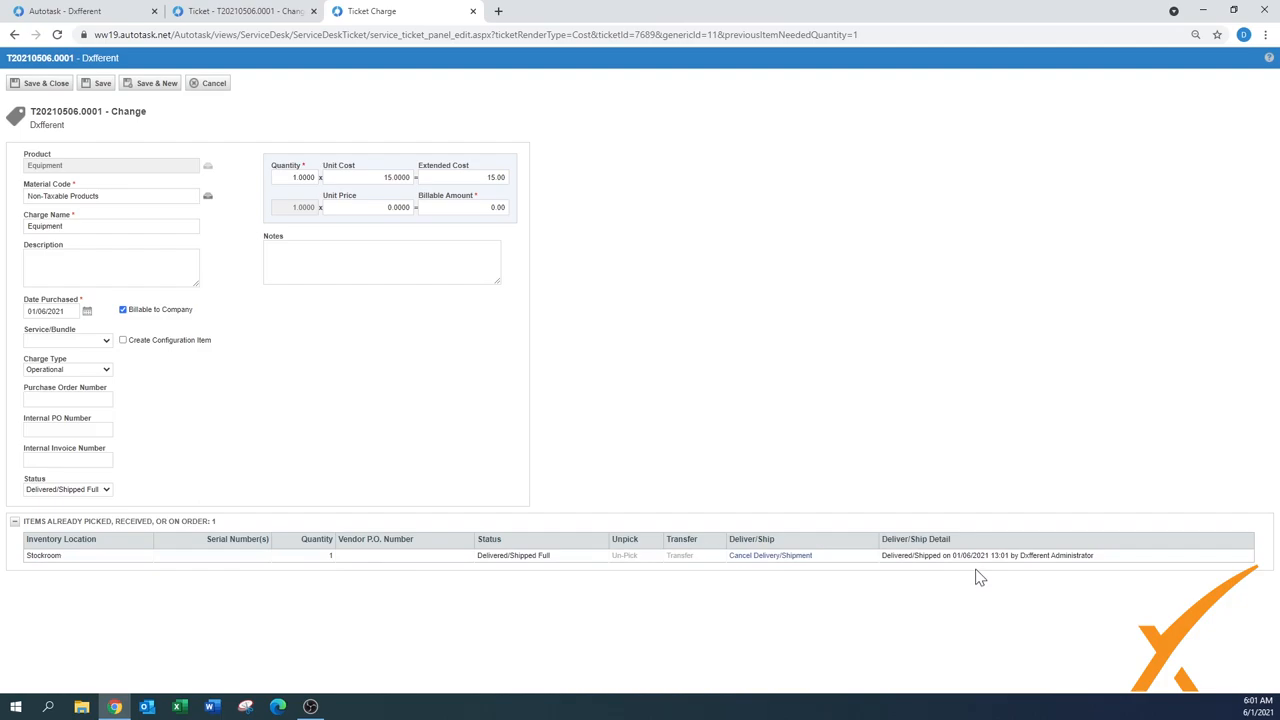
mouse_move(724, 363)
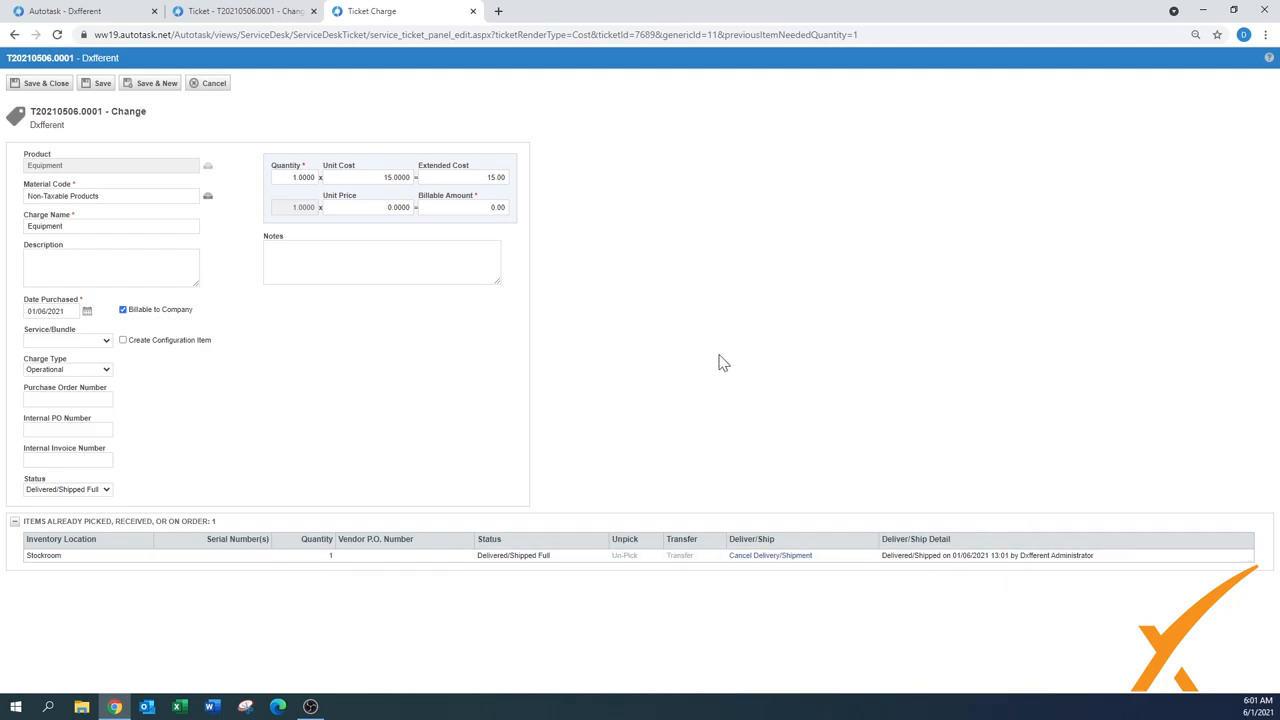
mouse_move(556, 350)
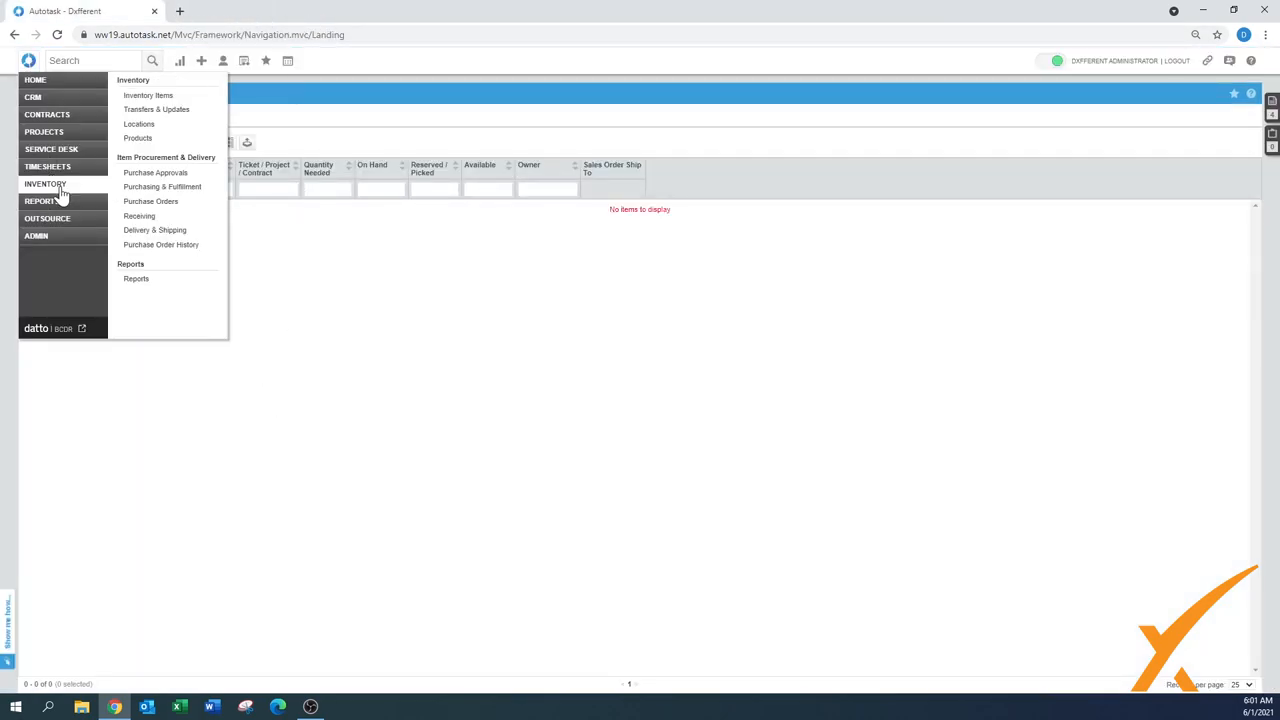
mouse_move(154, 230)
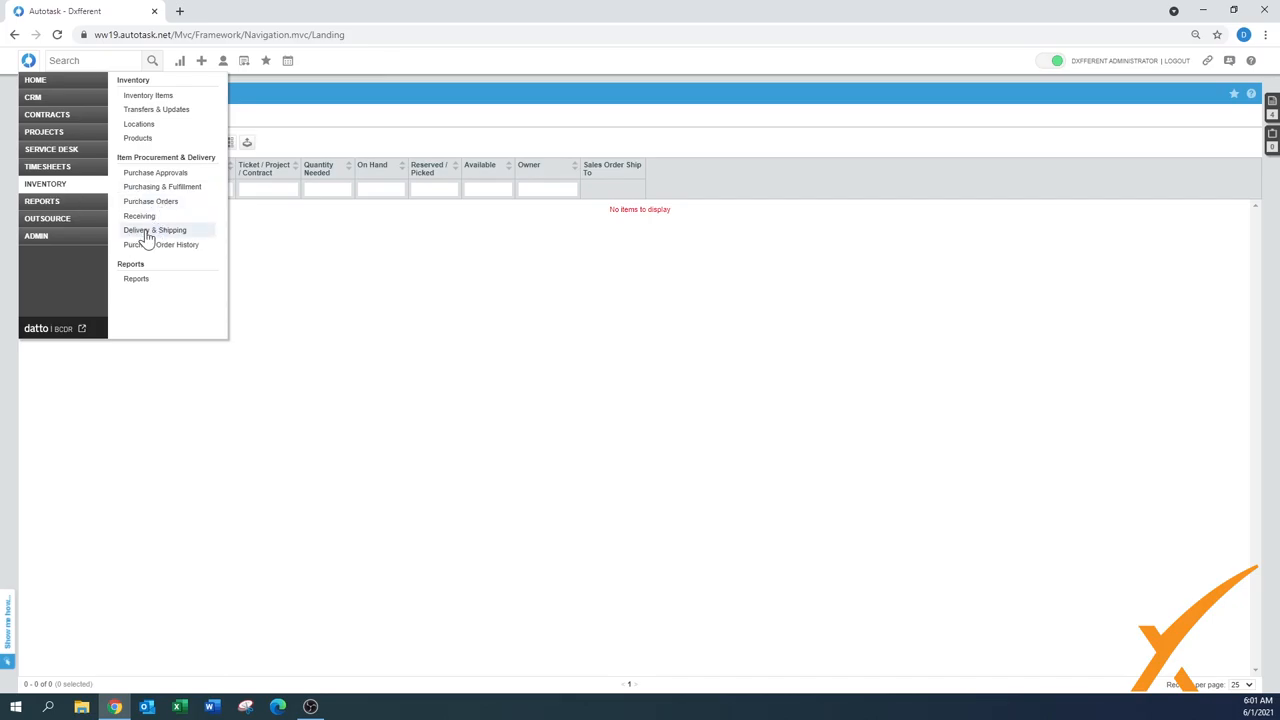
Open Delivery & Shipping and show the Delivered/Shipped list
left_click(154, 230)
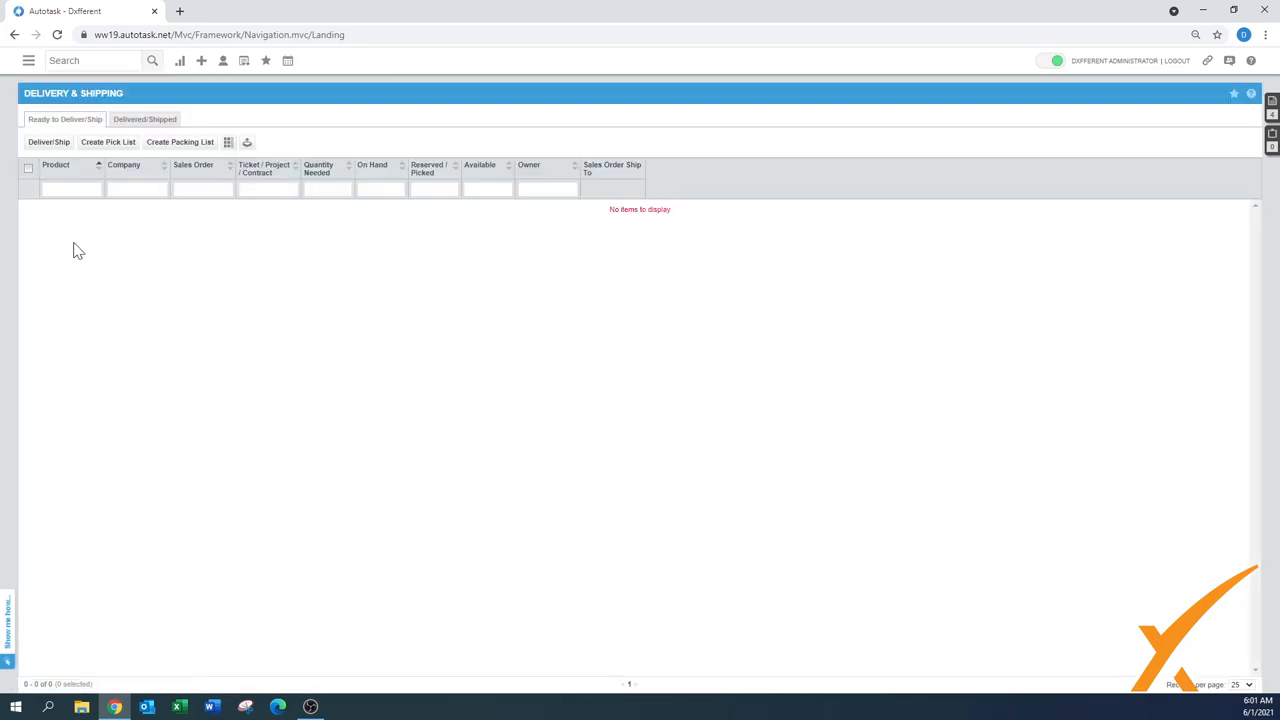
mouse_move(82, 232)
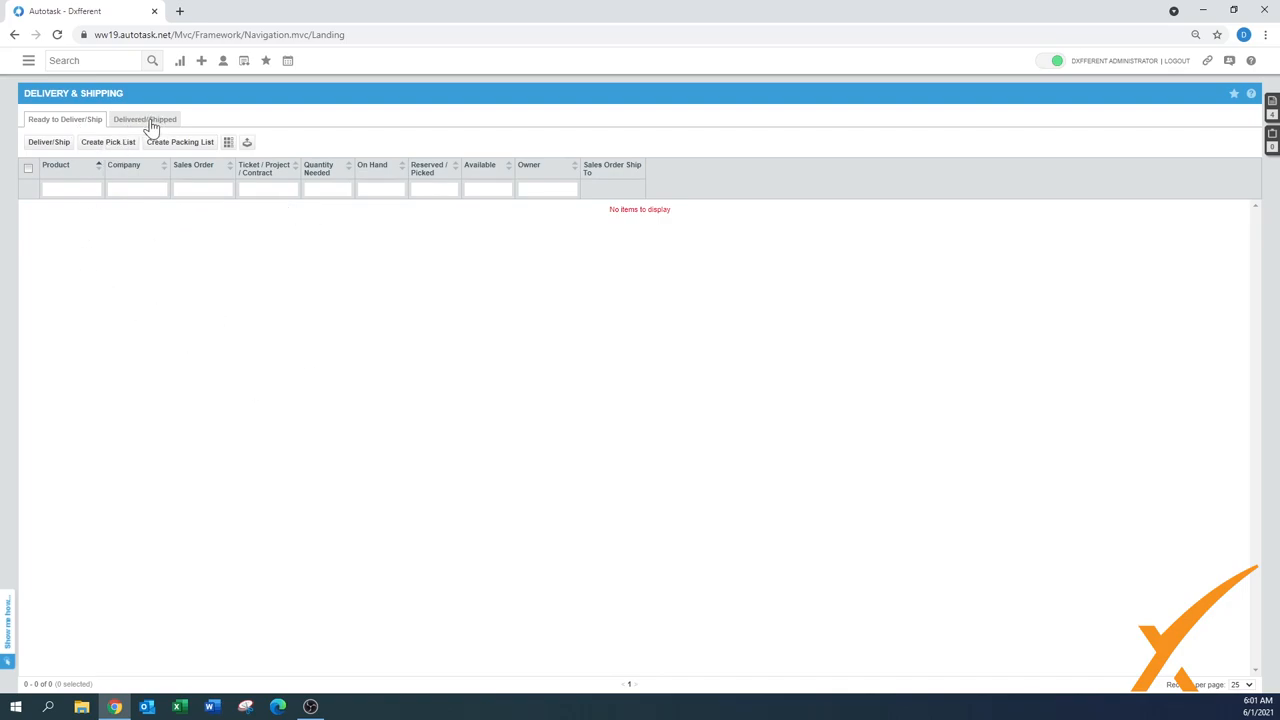
left_click(144, 119)
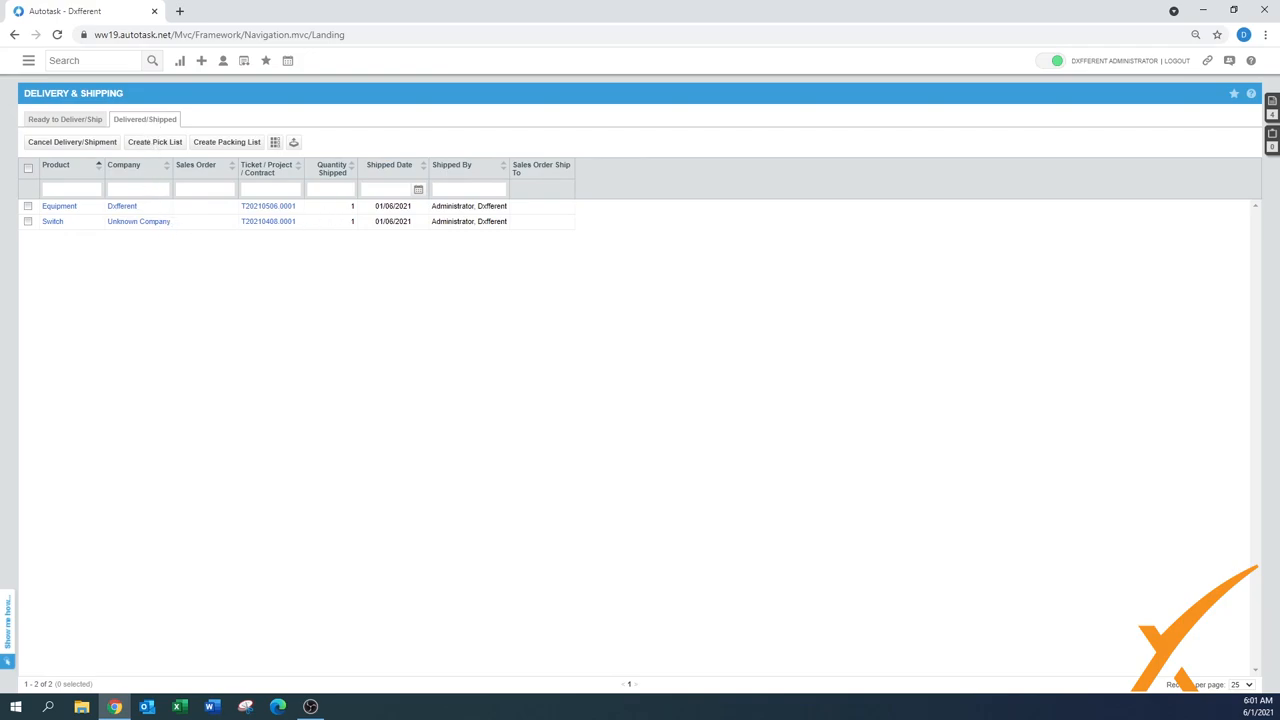
mouse_move(82, 257)
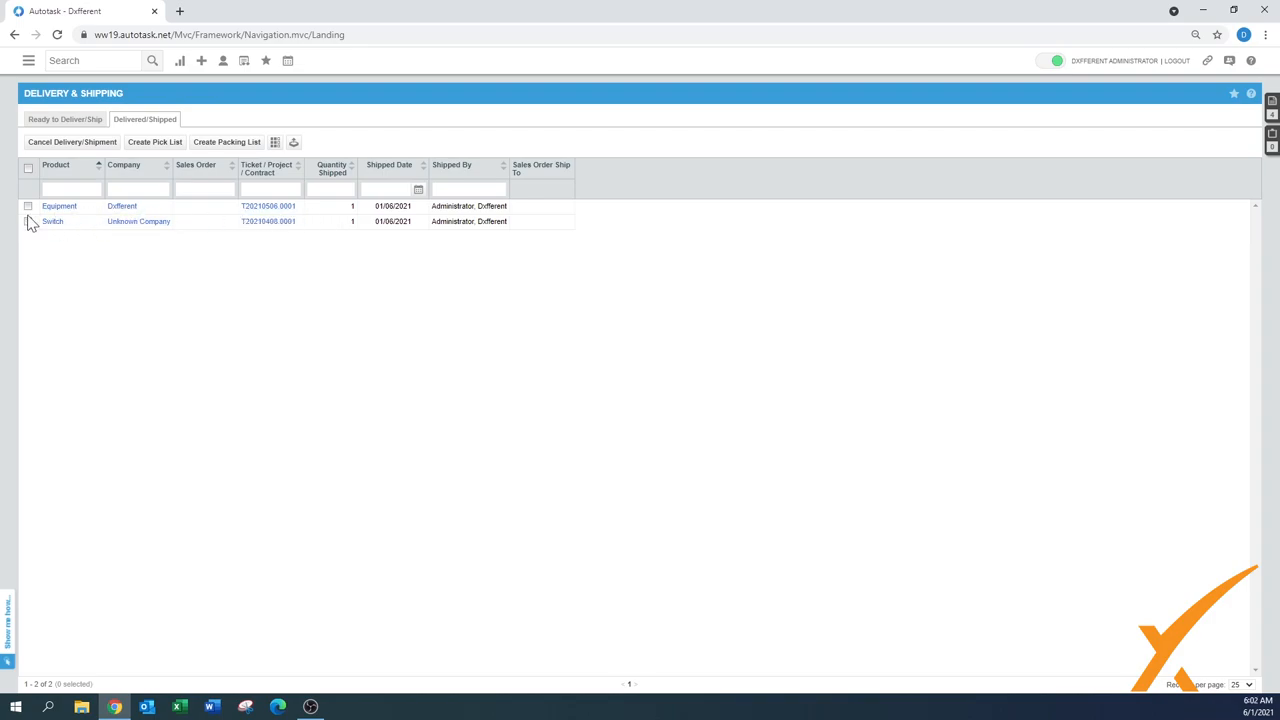
Create a pick list for the Equipment shipment, review it, and close it
left_click(28, 206)
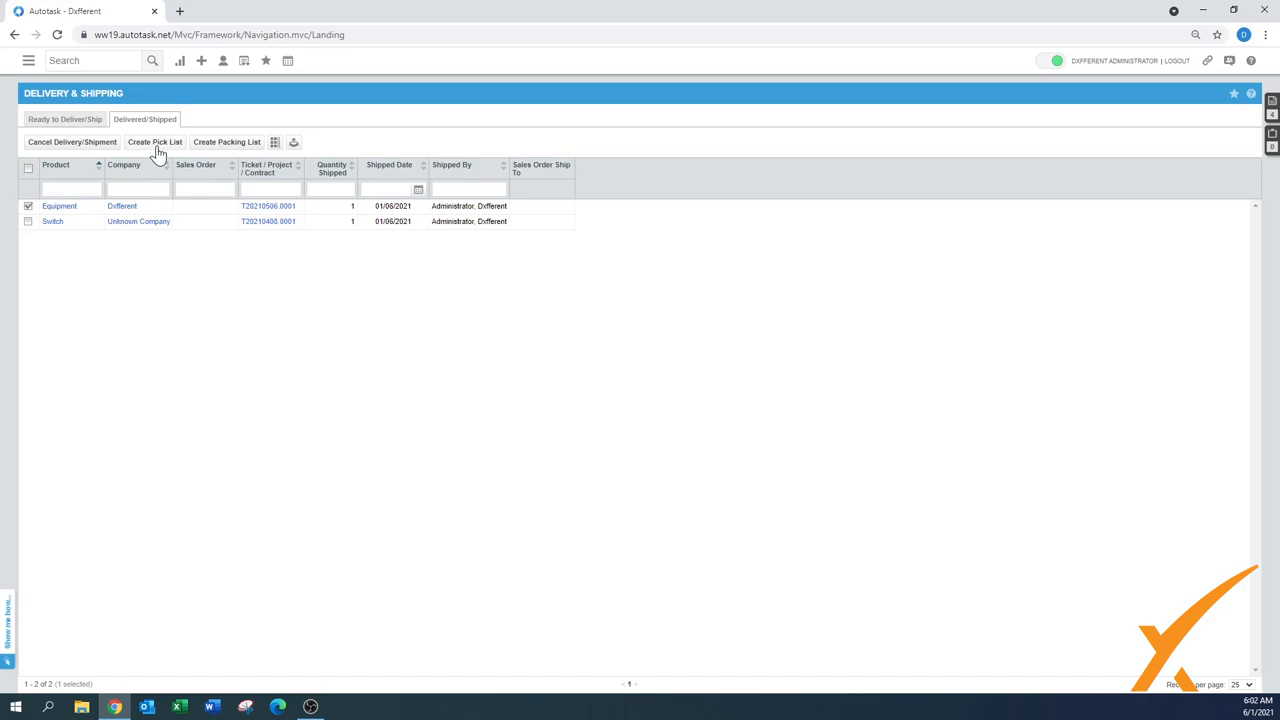
mouse_move(154, 150)
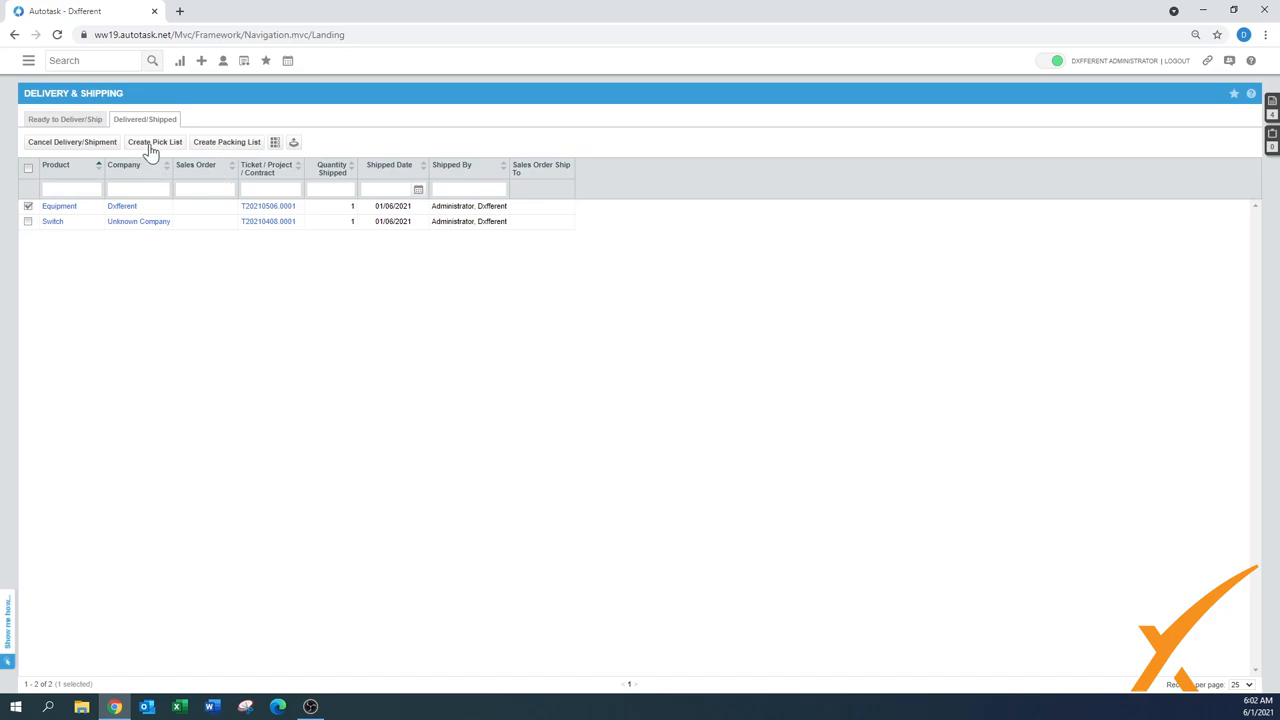
left_click(154, 141)
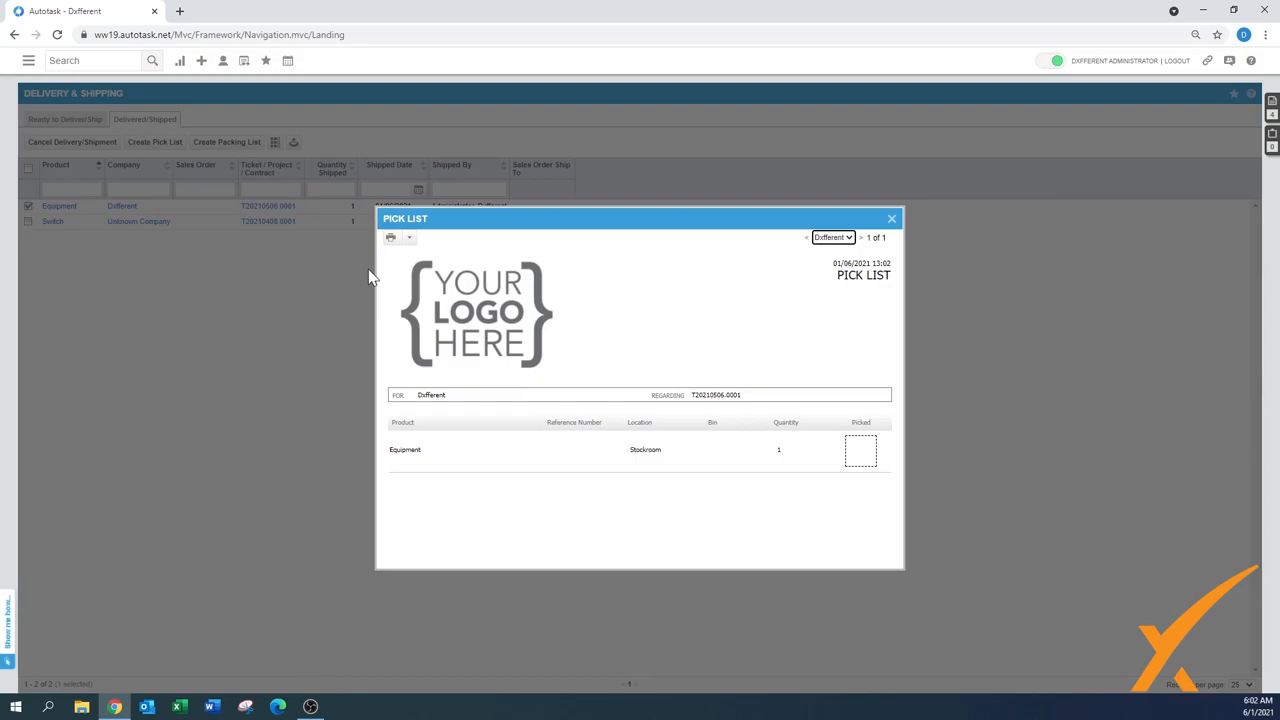
mouse_move(726, 330)
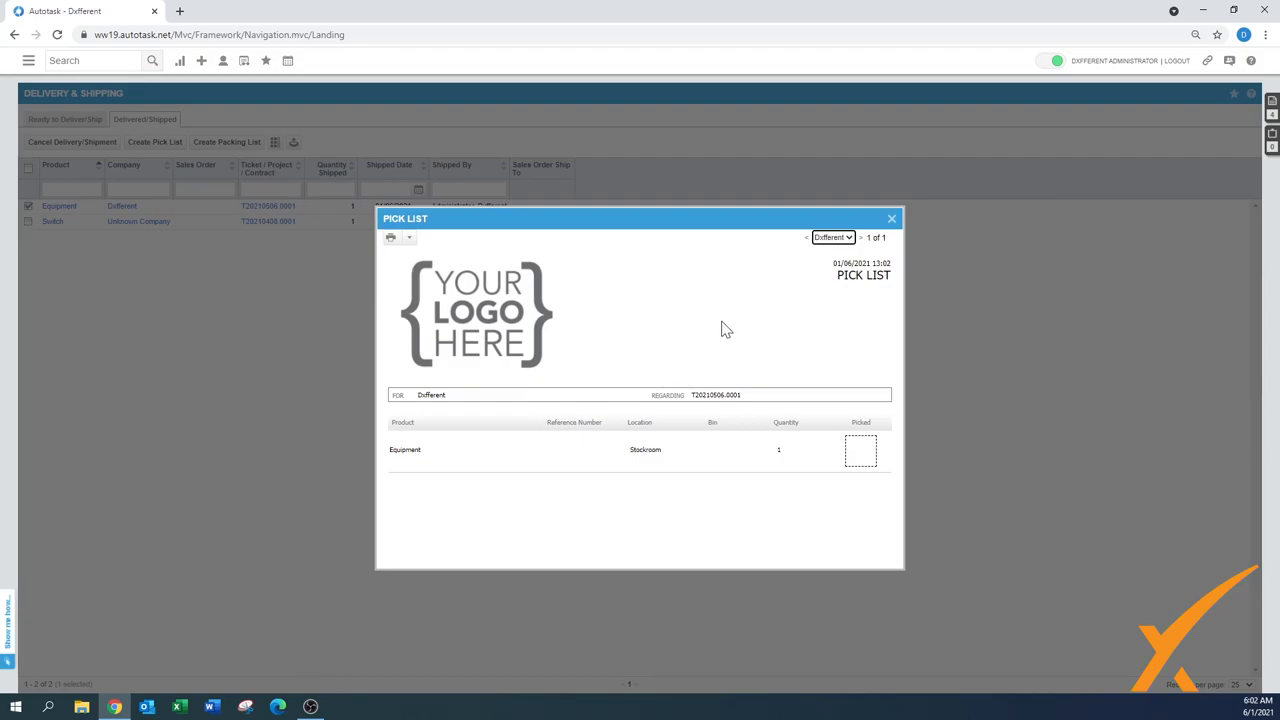
mouse_move(455, 464)
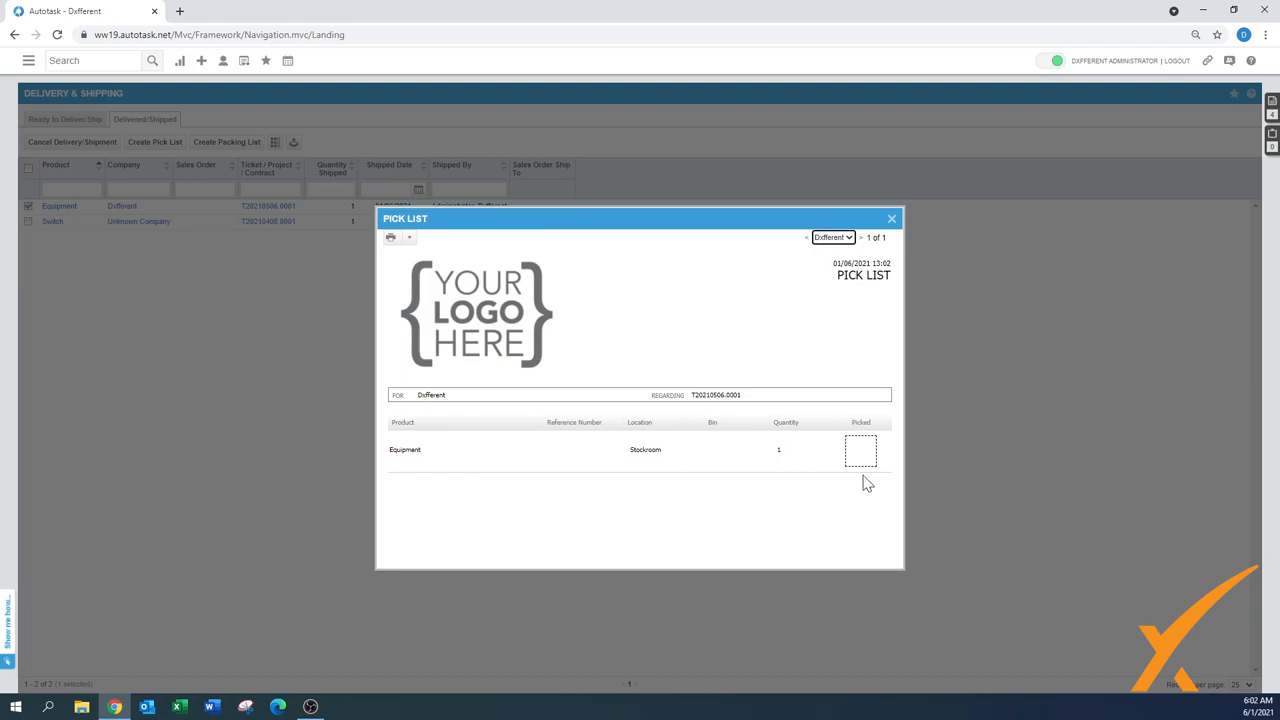
mouse_move(398, 251)
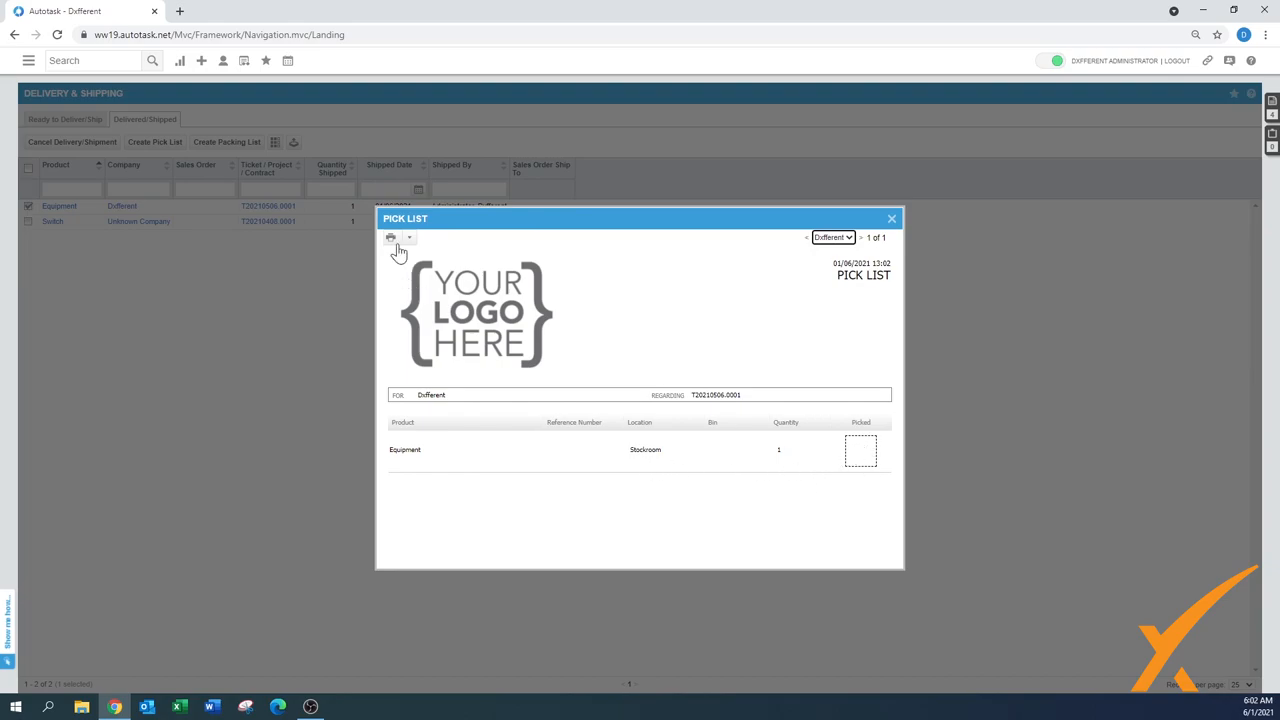
left_click(391, 237)
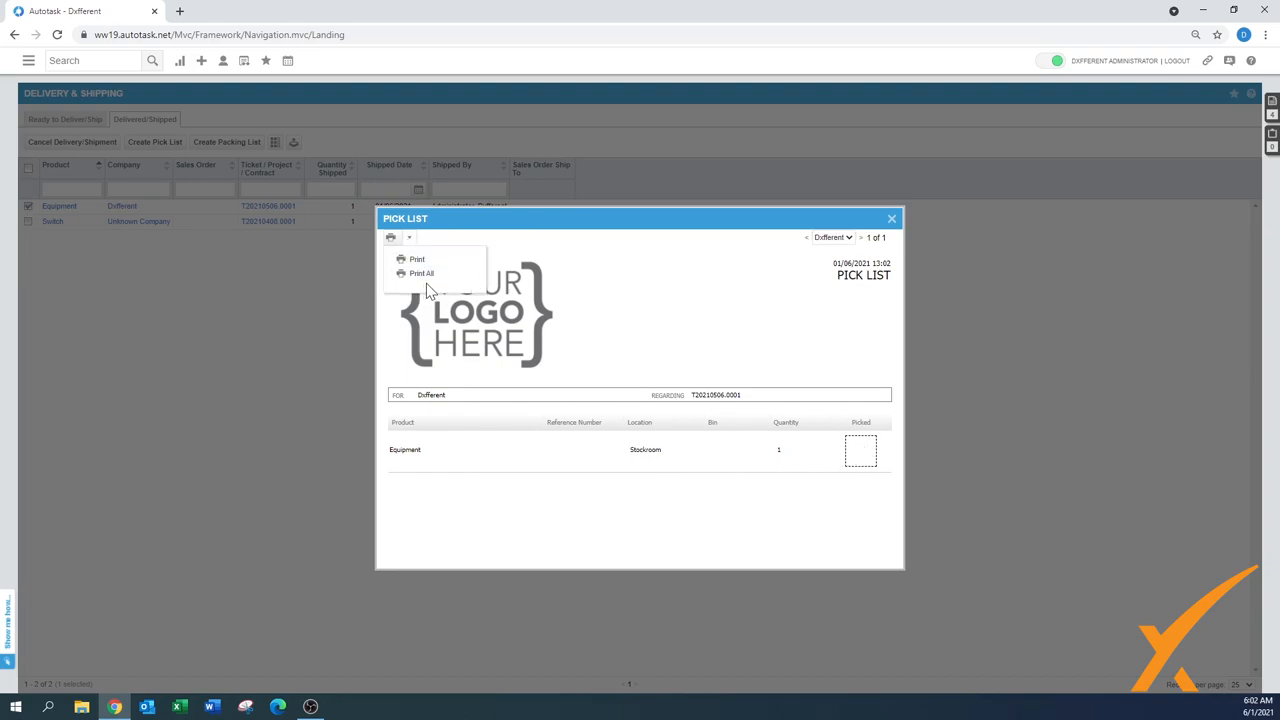
left_click(821, 297)
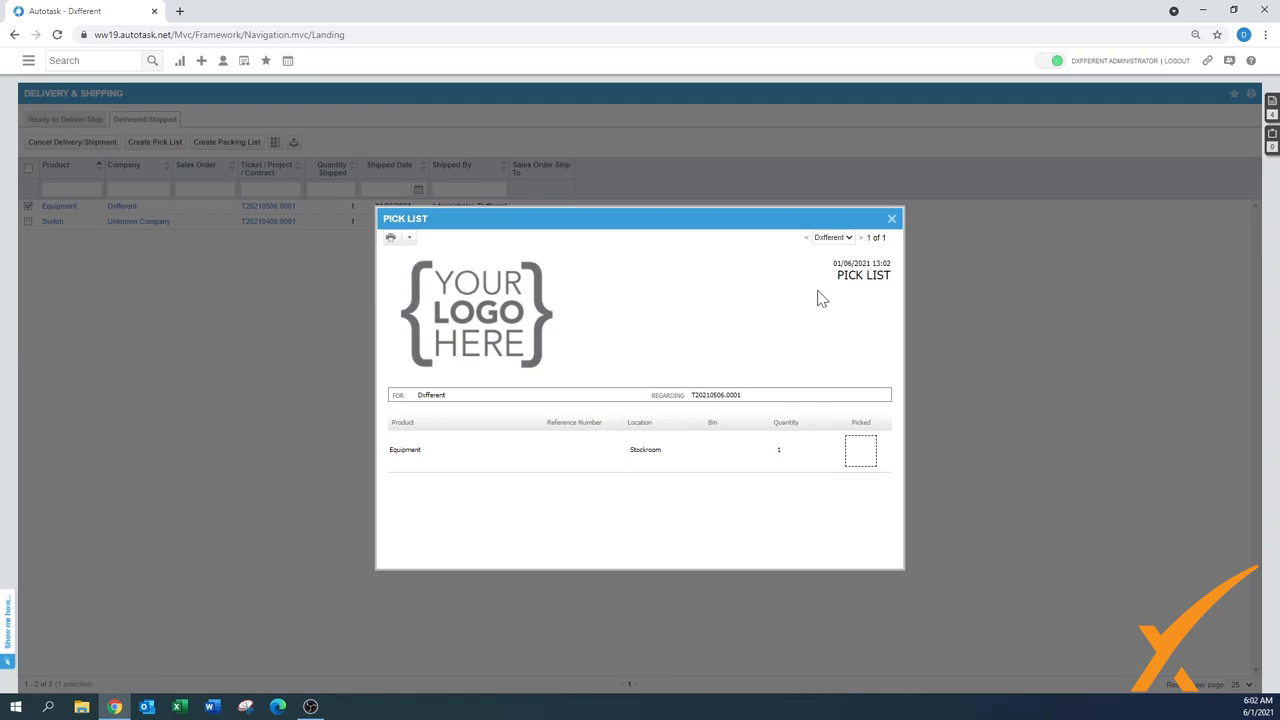
left_click(890, 218)
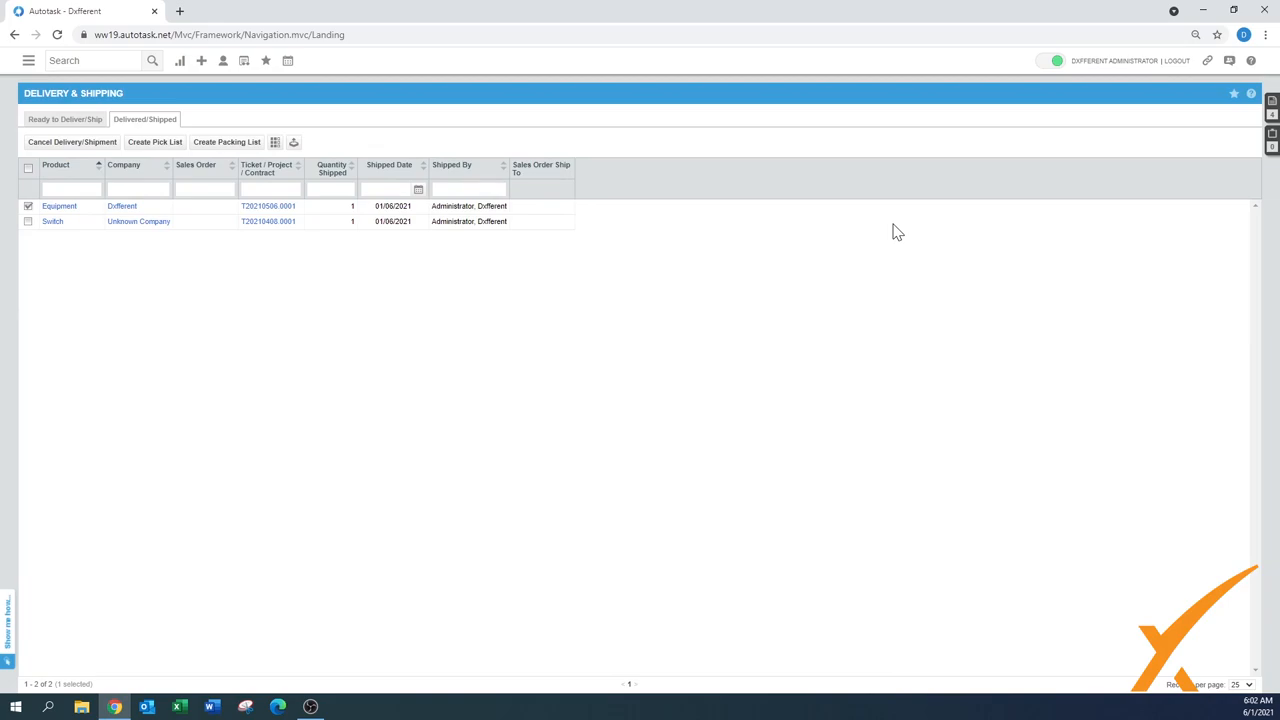
mouse_move(84, 162)
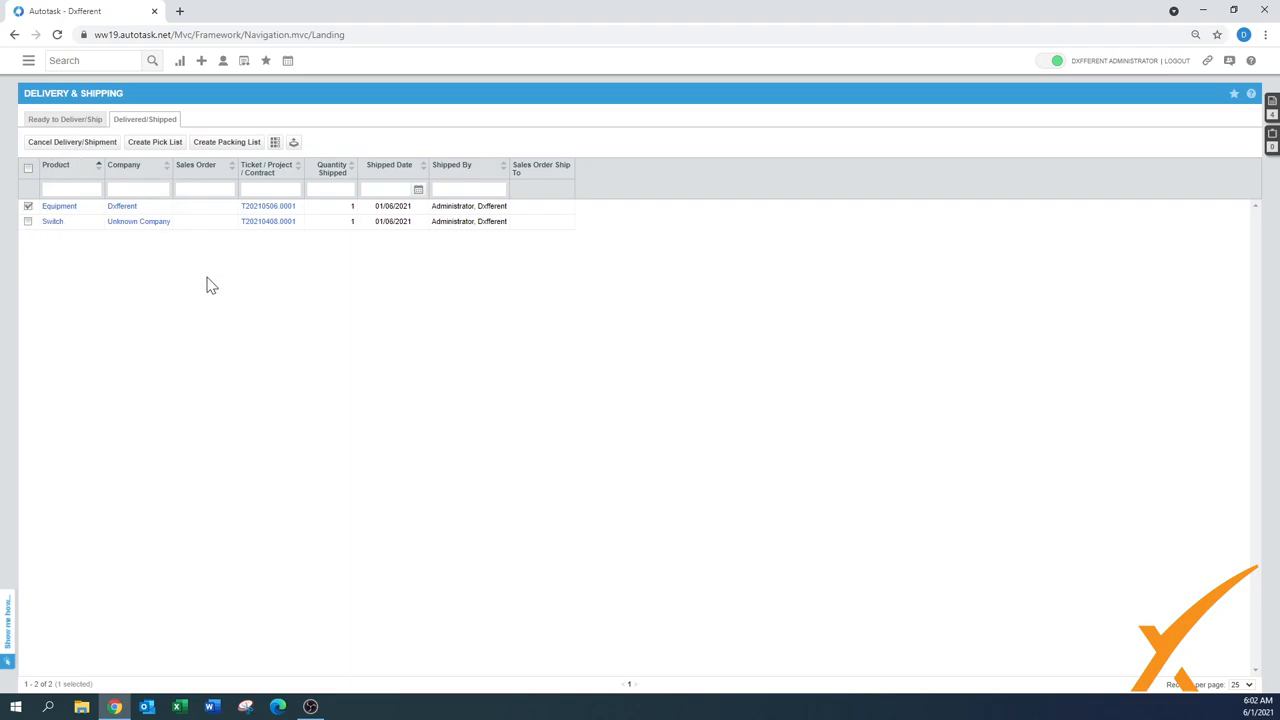
mouse_move(249, 291)
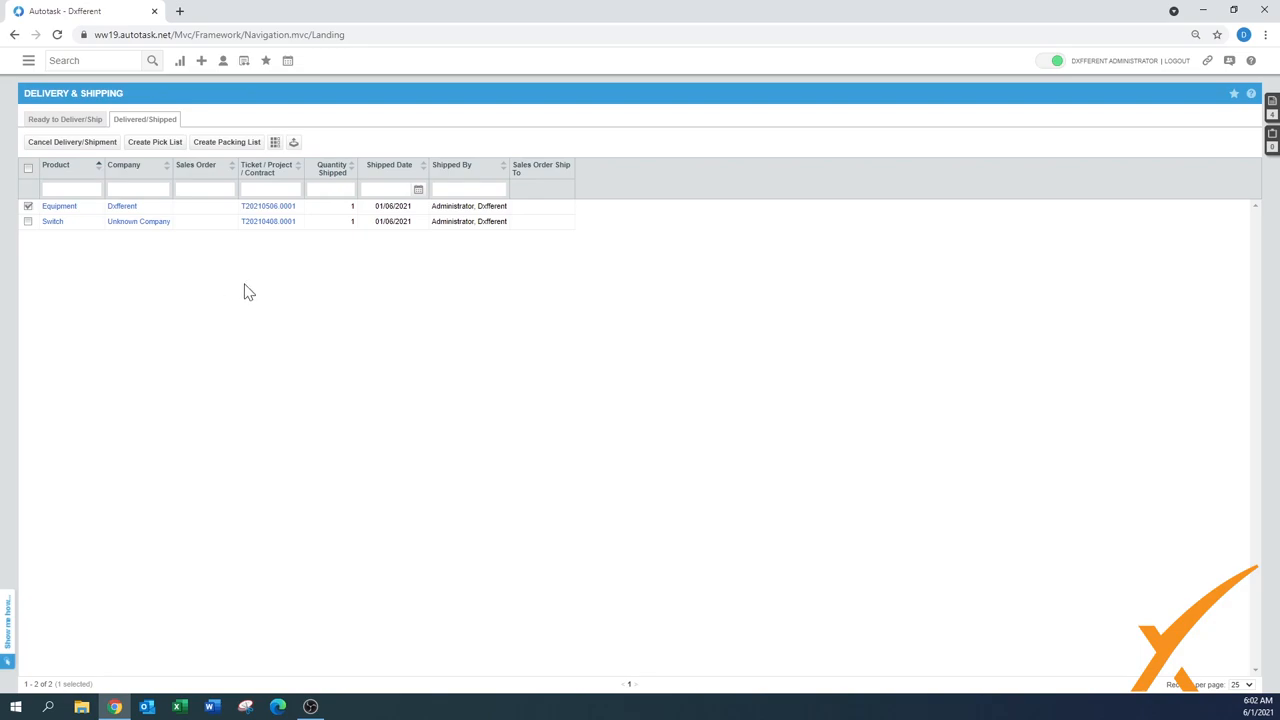
mouse_move(245, 292)
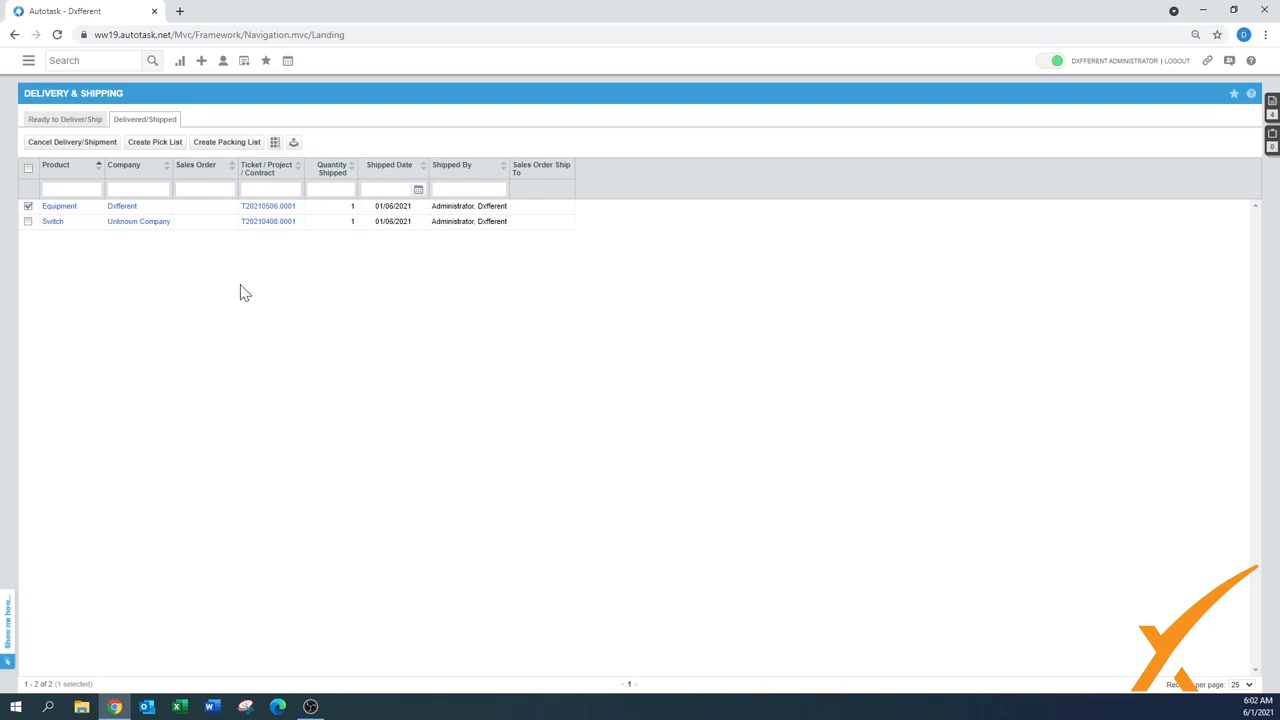